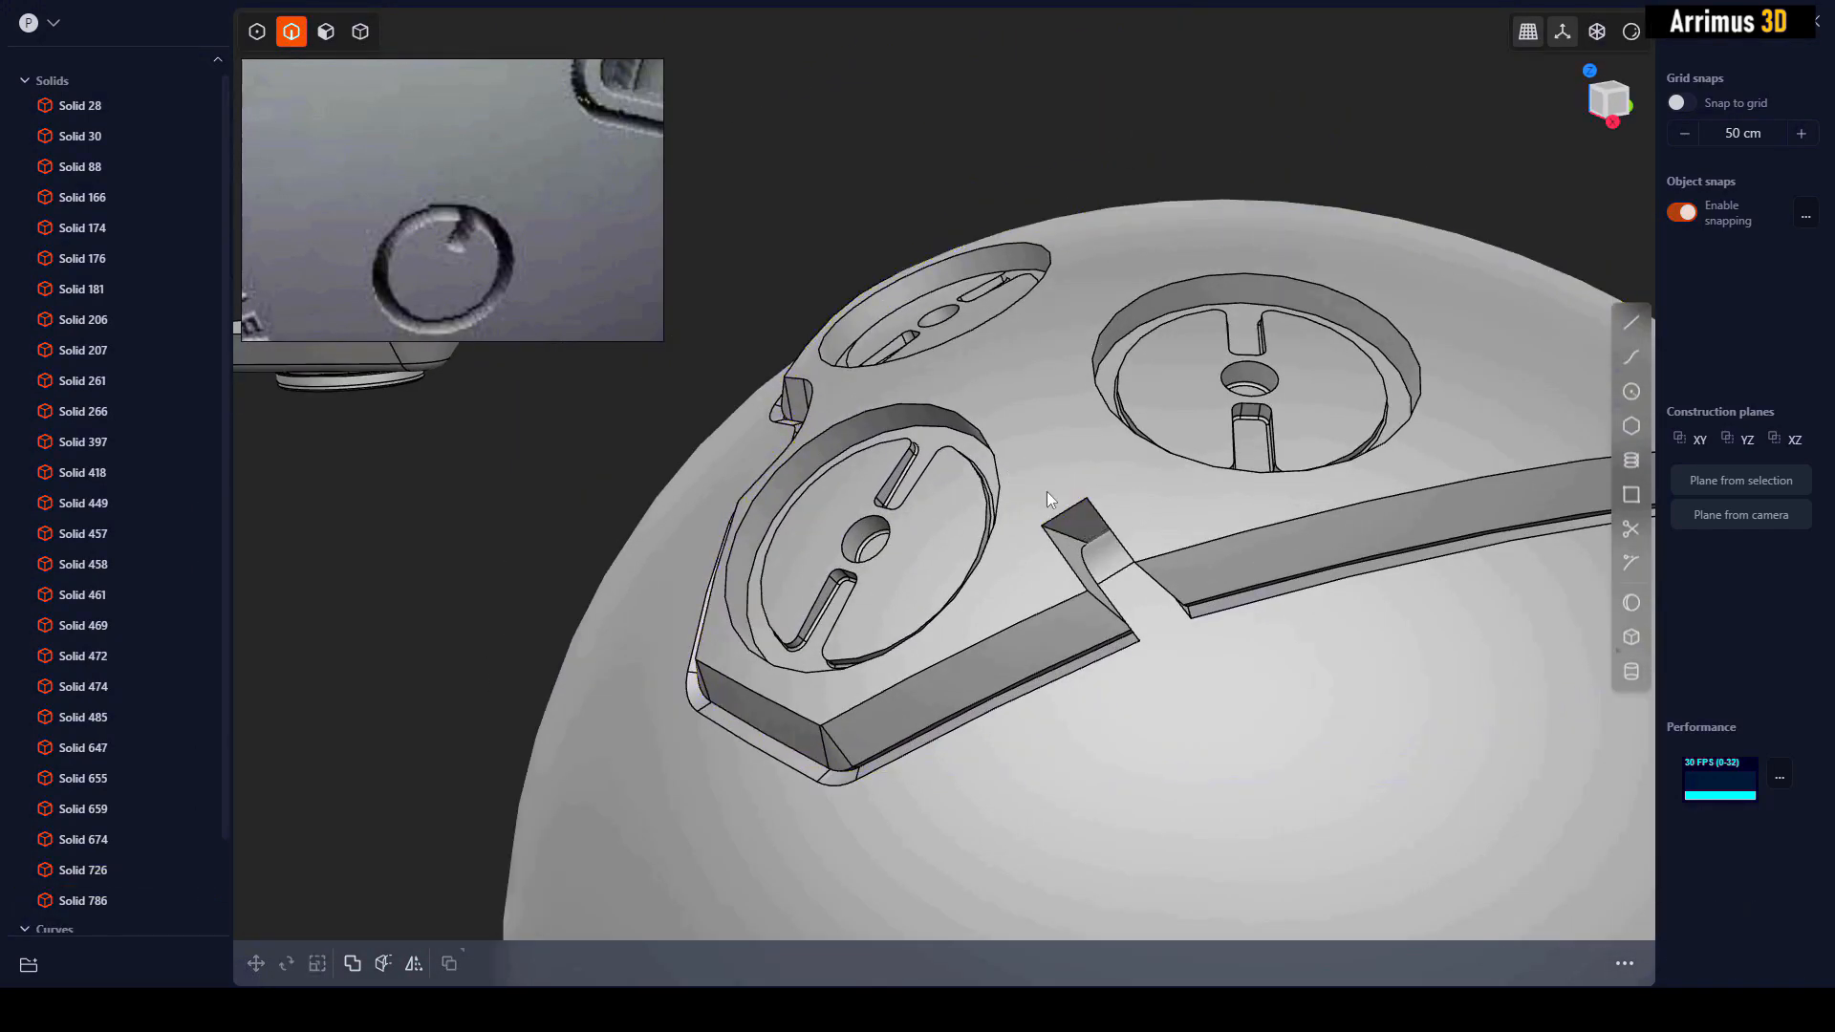
Step: Start a new, unsaved empty scene in place of the finished sphere model
click(361, 33)
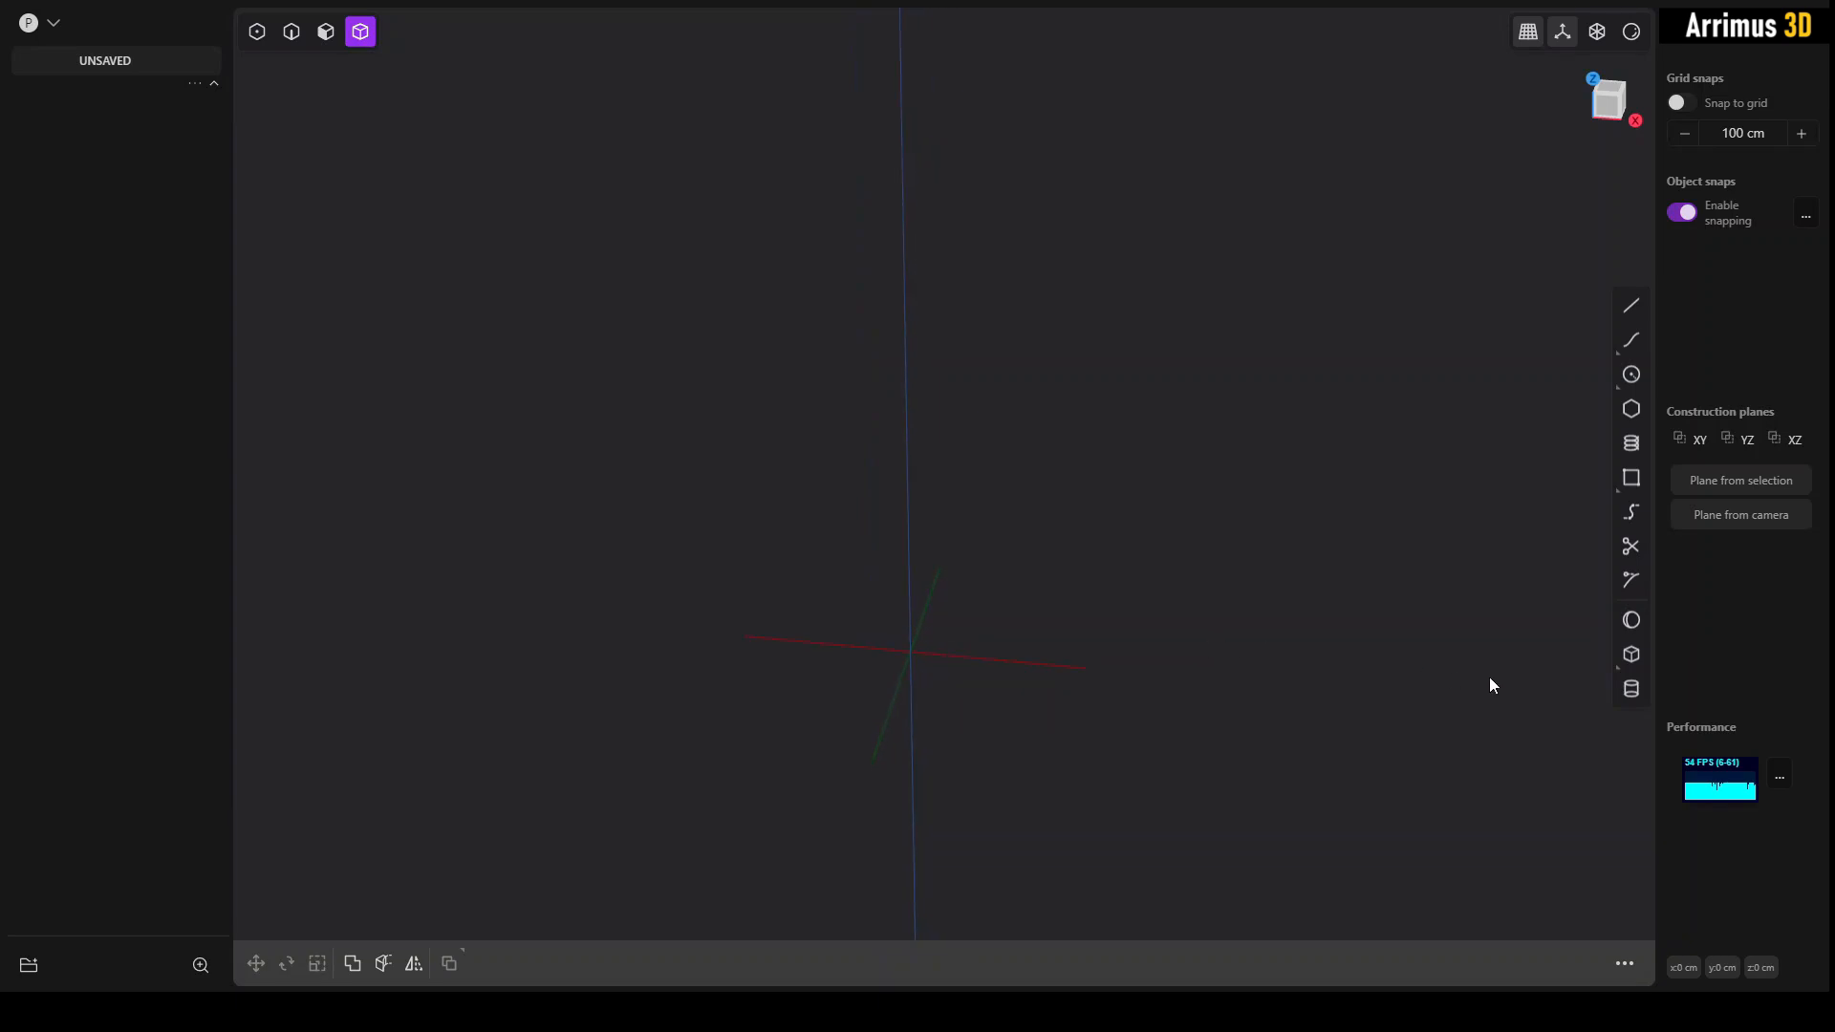
mouse_move(1437, 666)
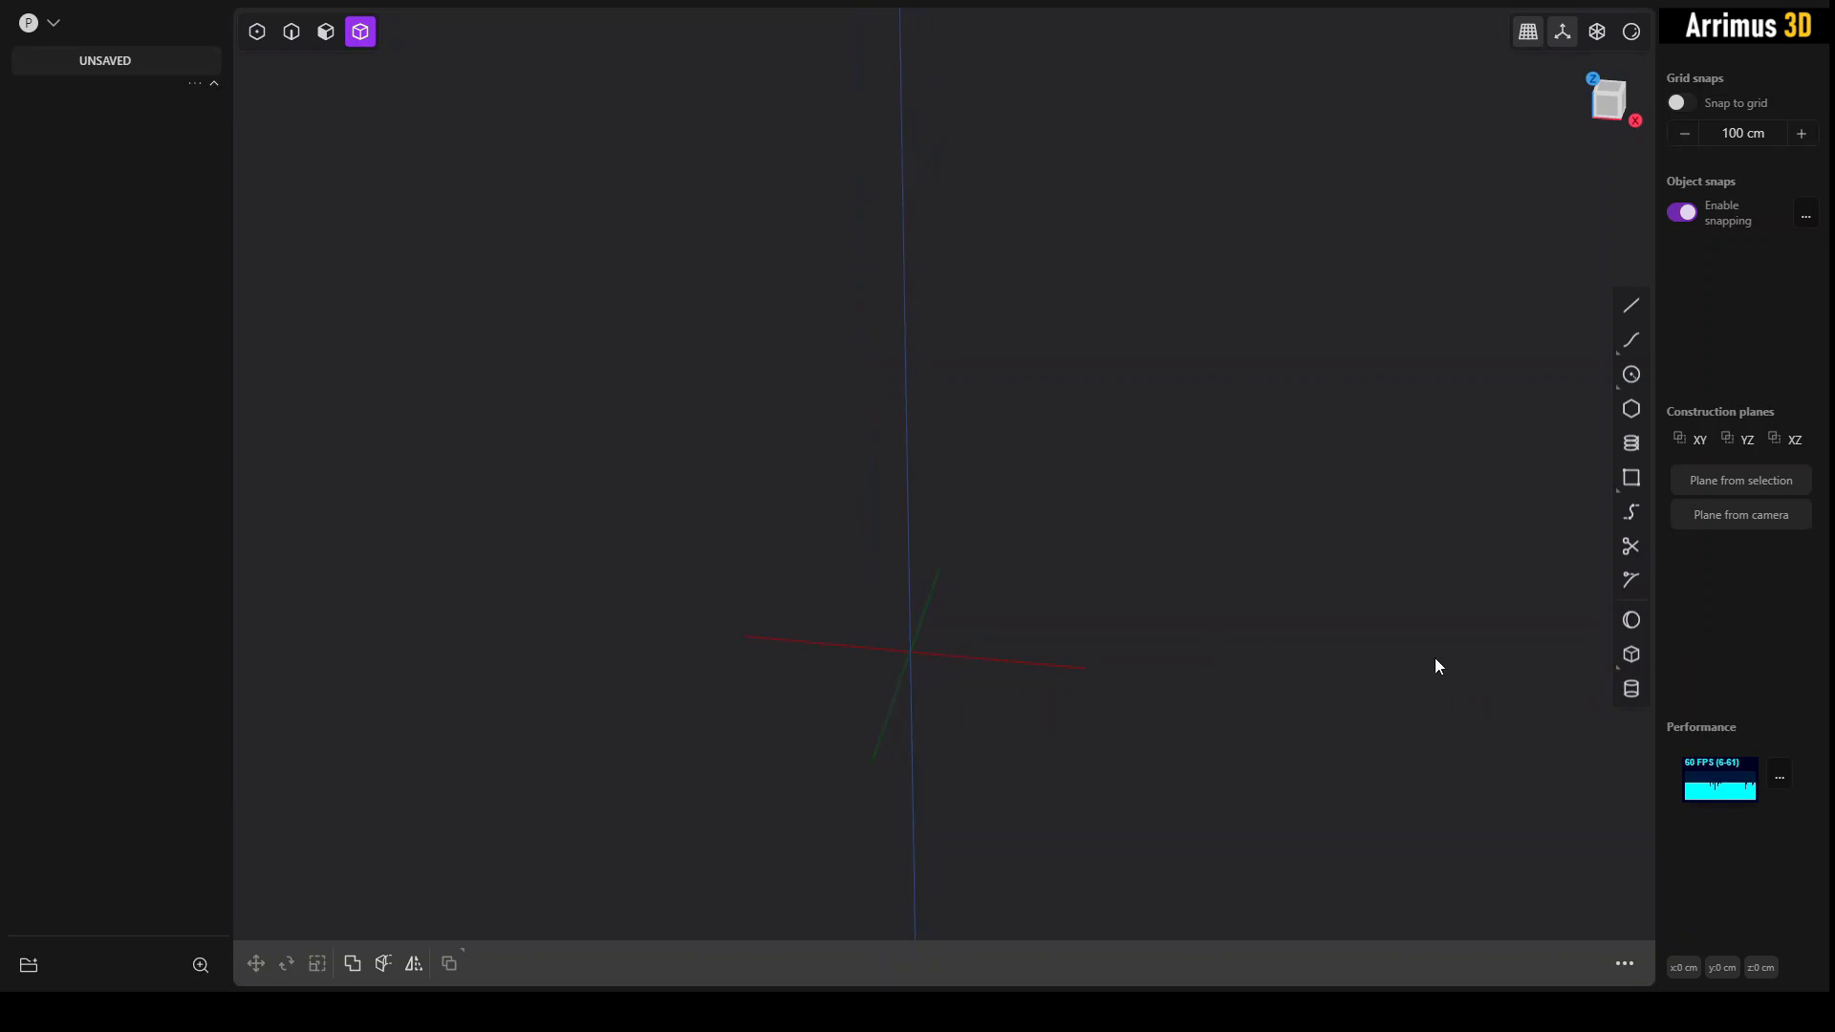
mouse_move(1546, 675)
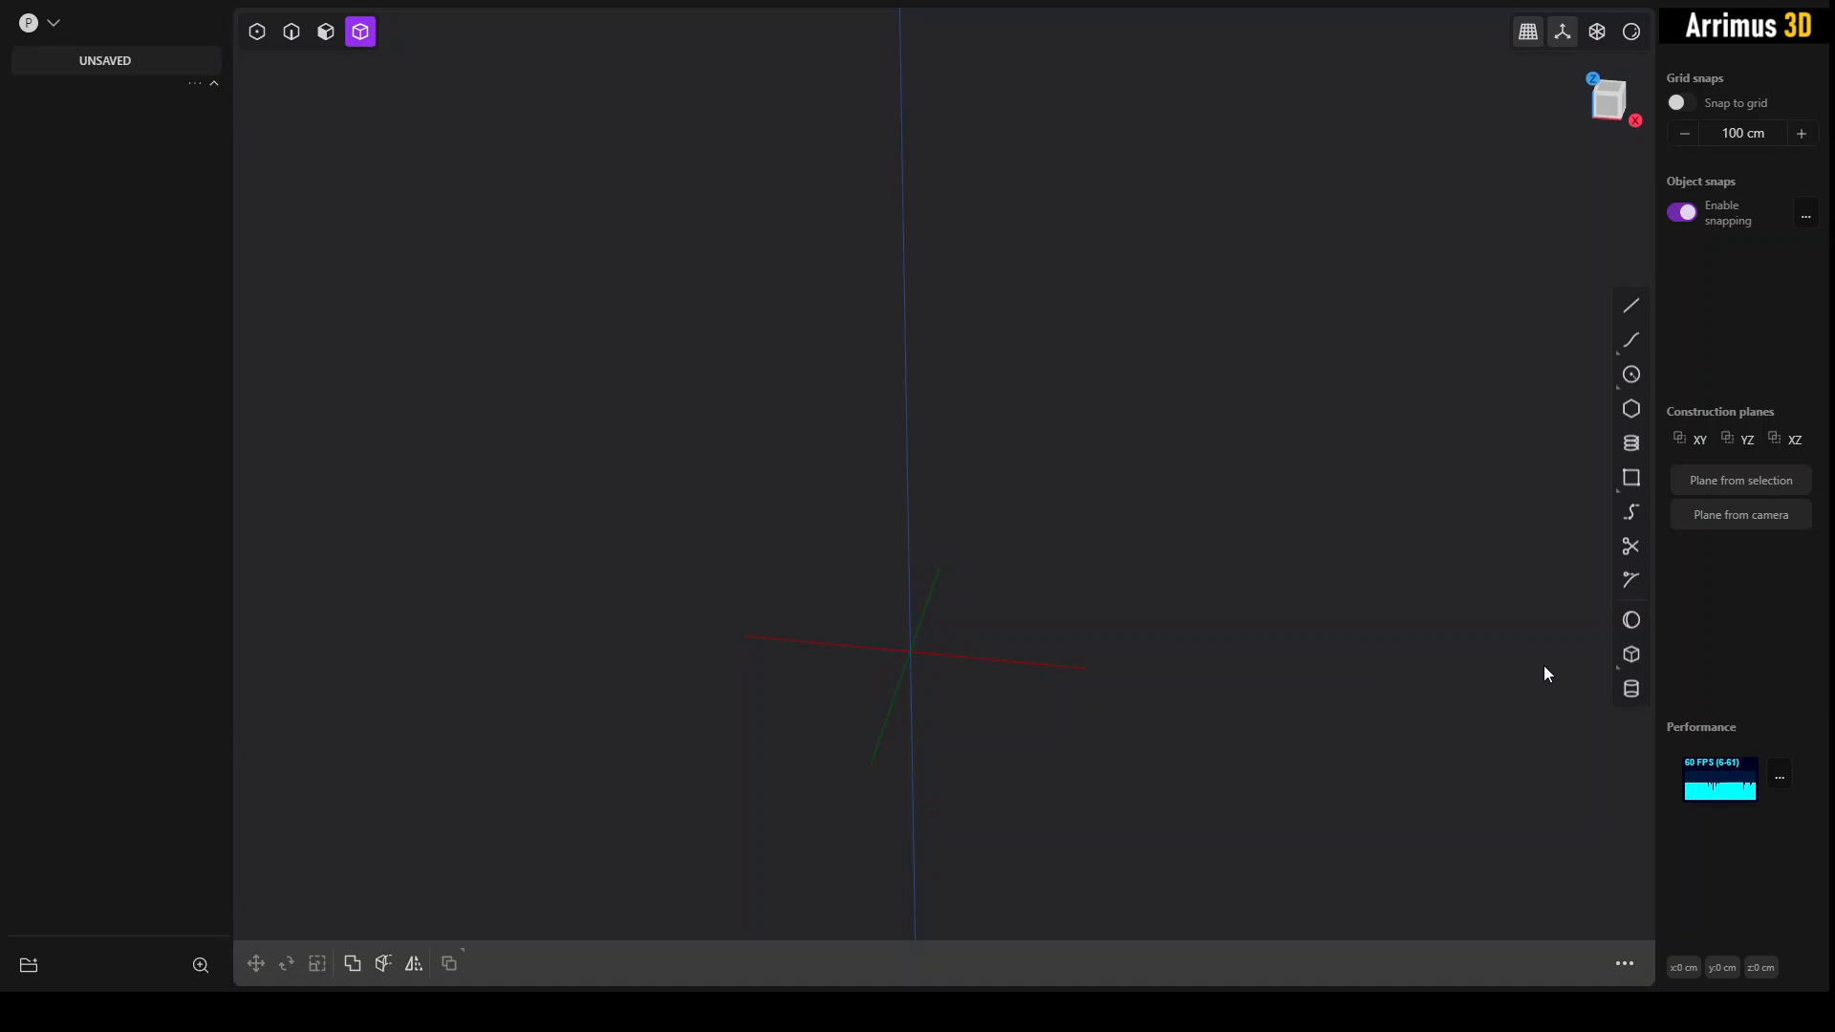
Step: Draw a box, push its front face through into an open shell, and fillet the outer edges about 8.2 cm
click(1630, 654)
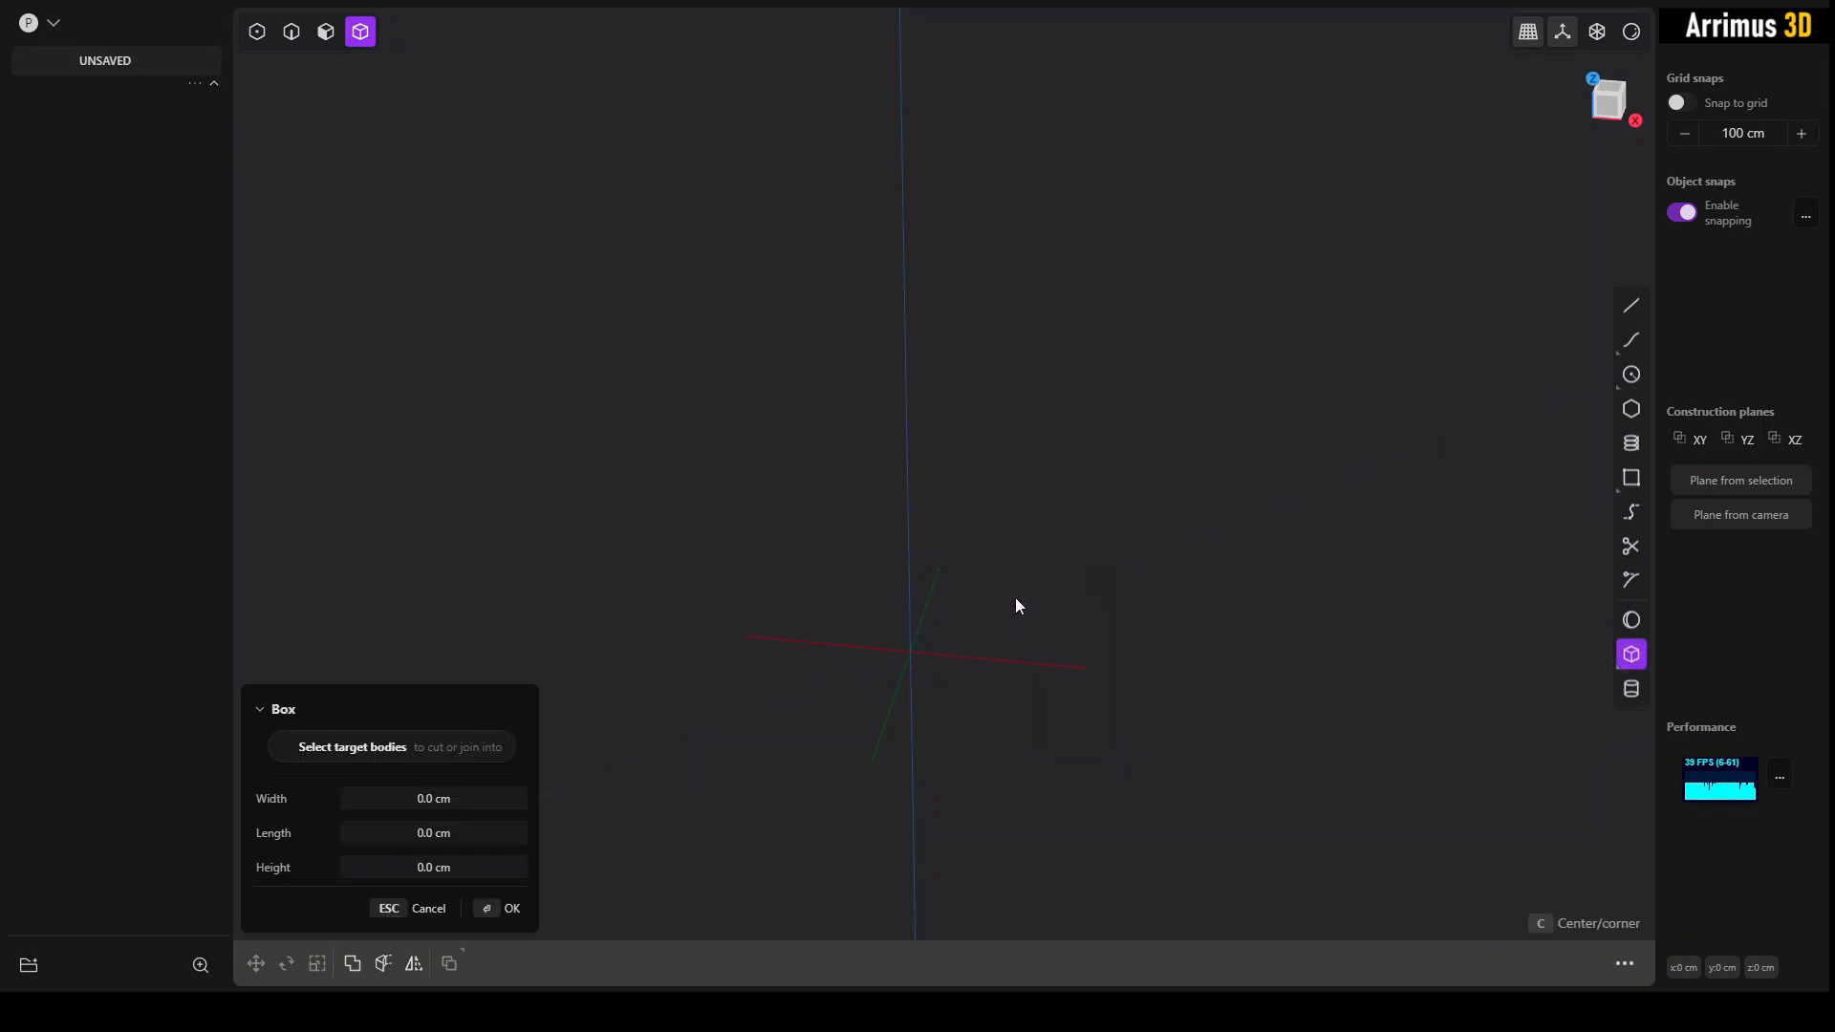
click(510, 908)
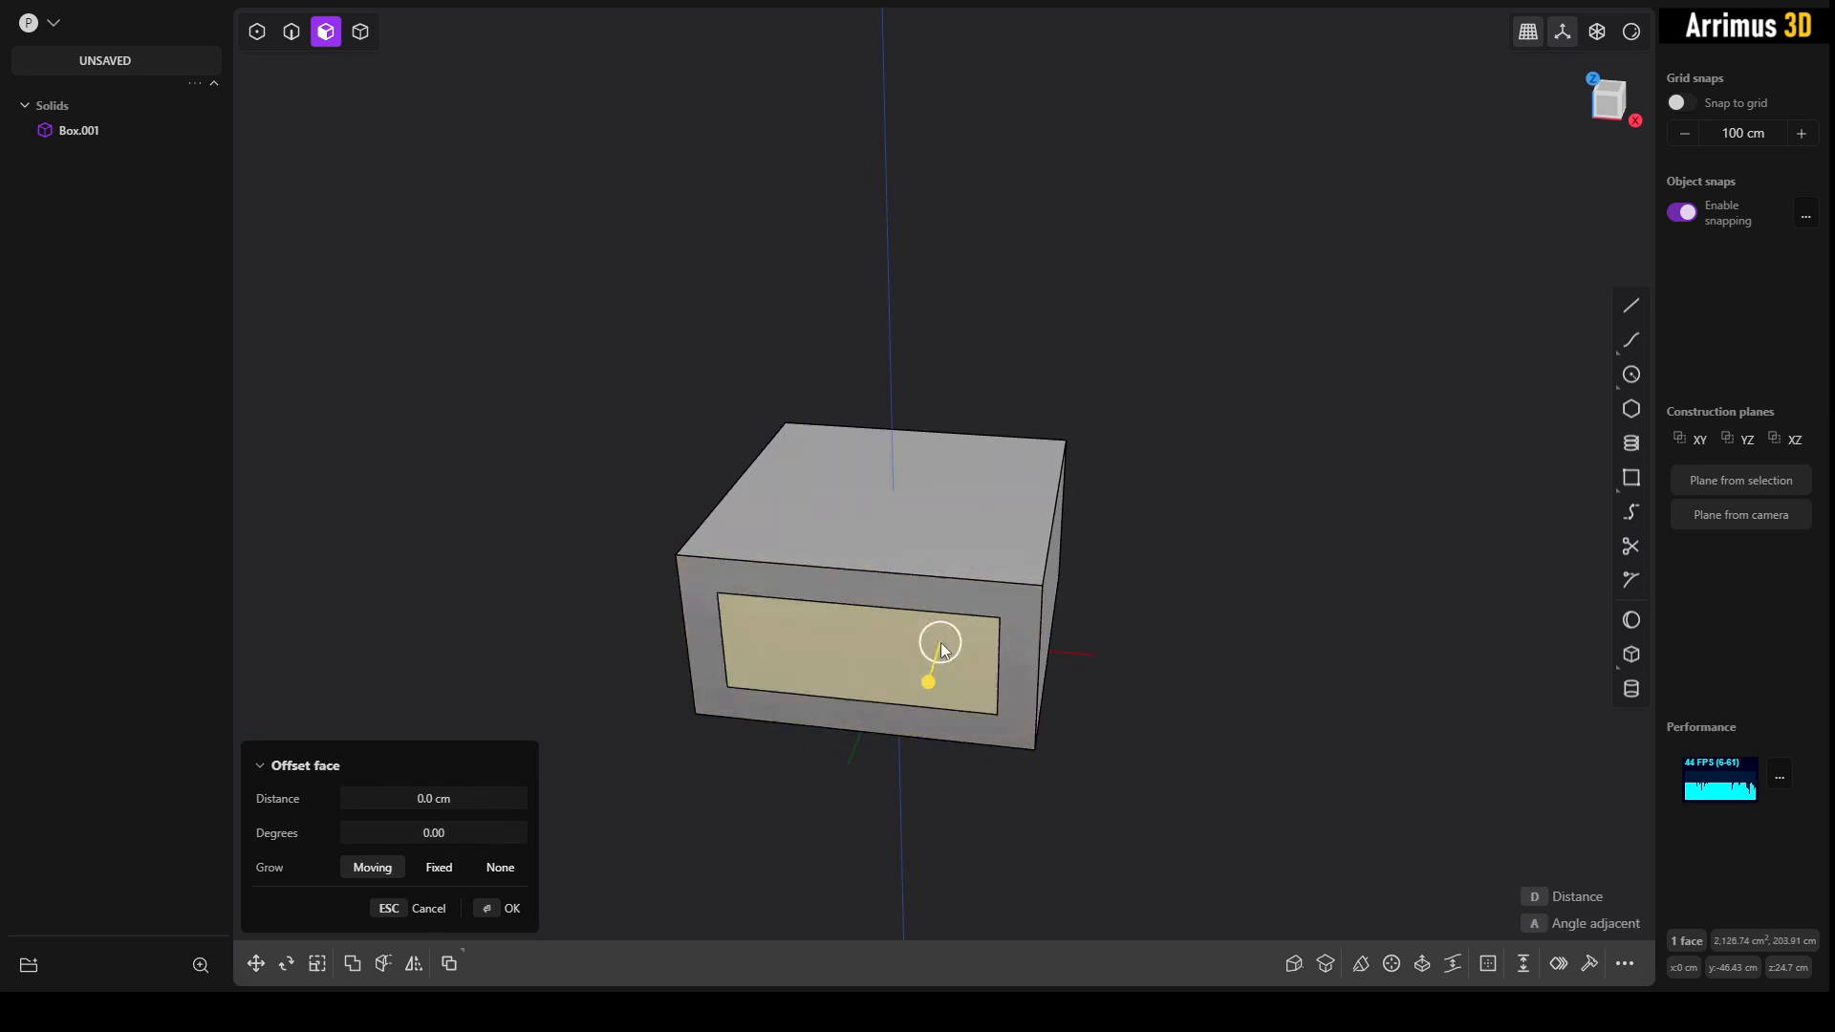
click(512, 908)
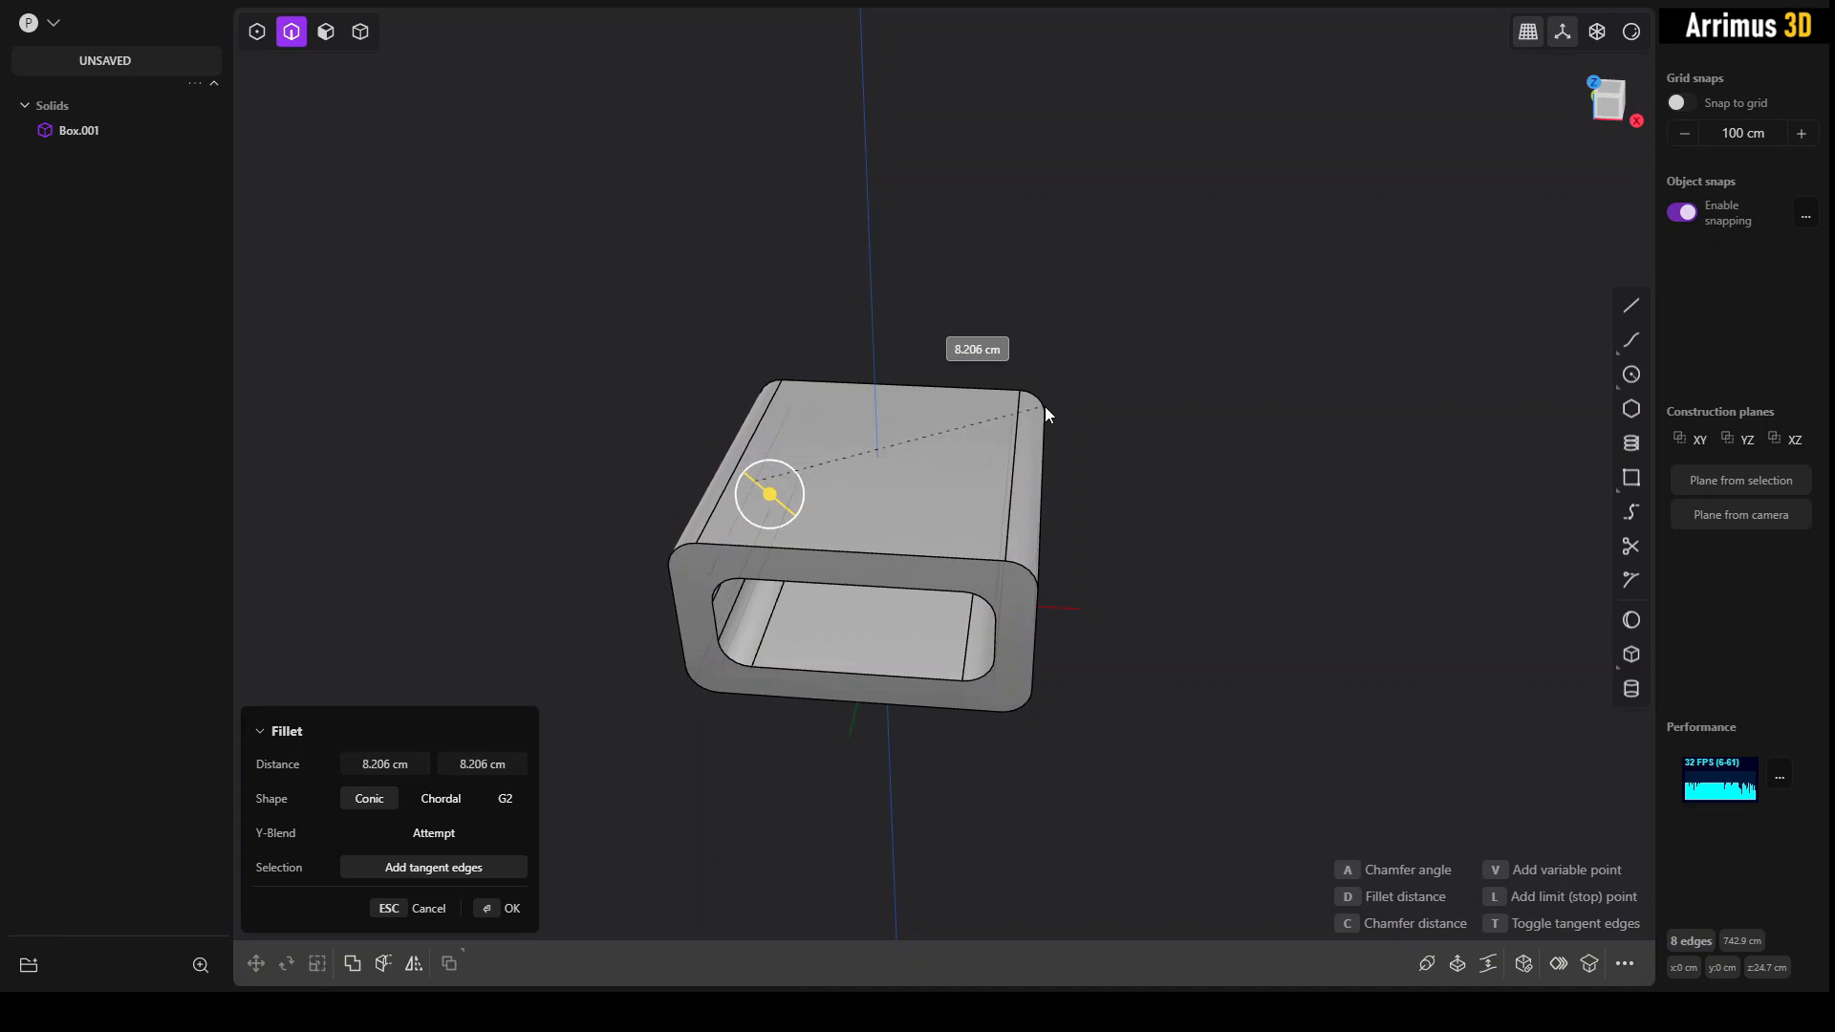
click(512, 906)
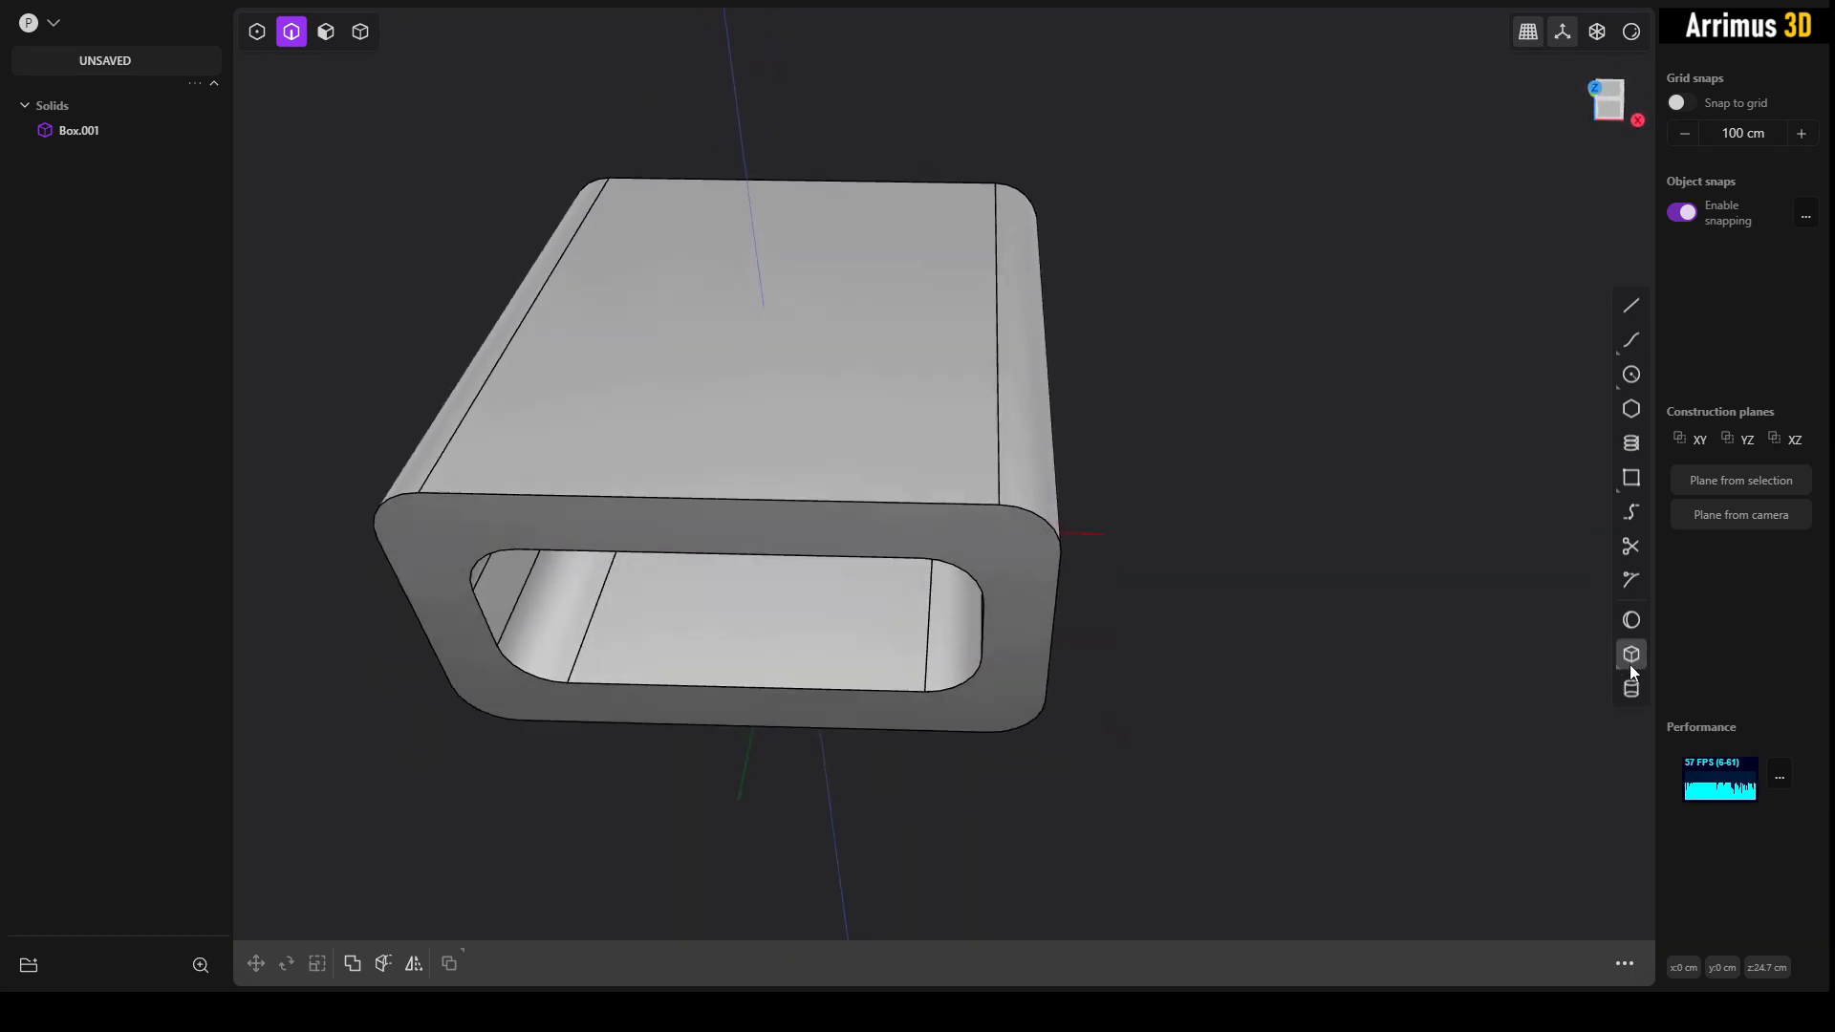
click(1631, 654)
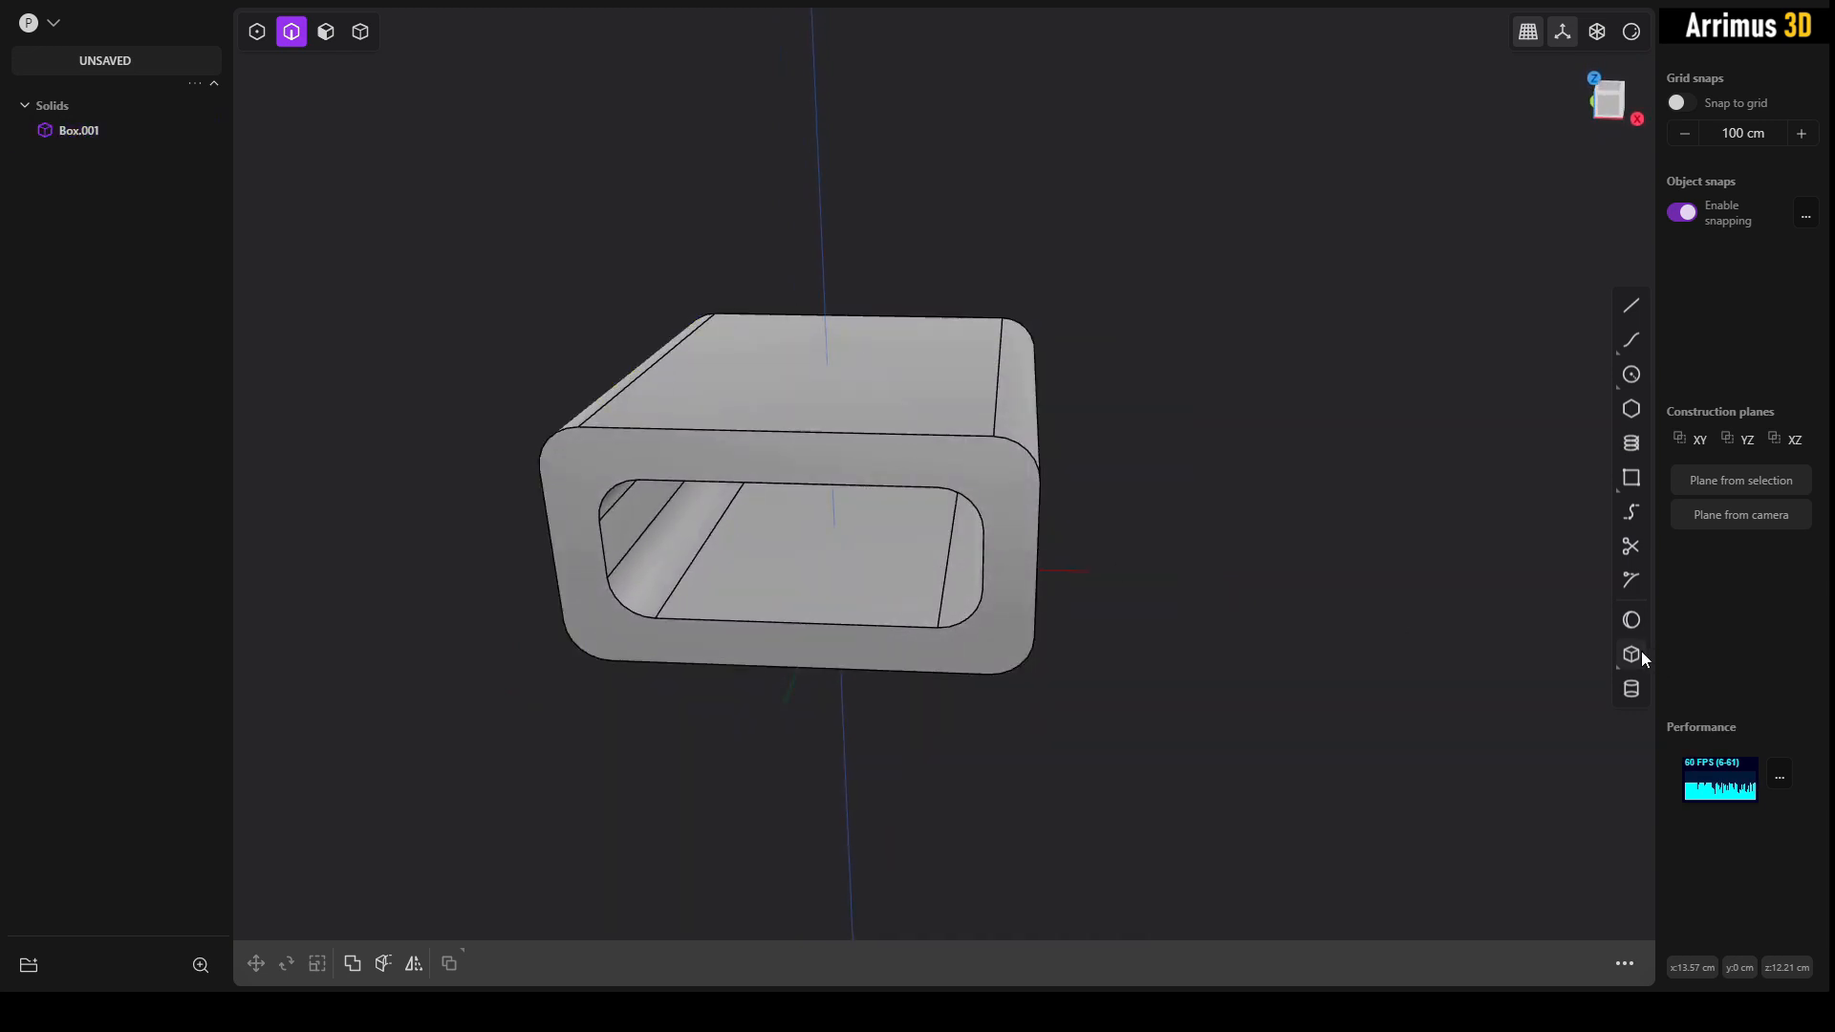
Step: Draw a second box overlapping the shell and Boolean-slice both into separate pieces
click(1631, 654)
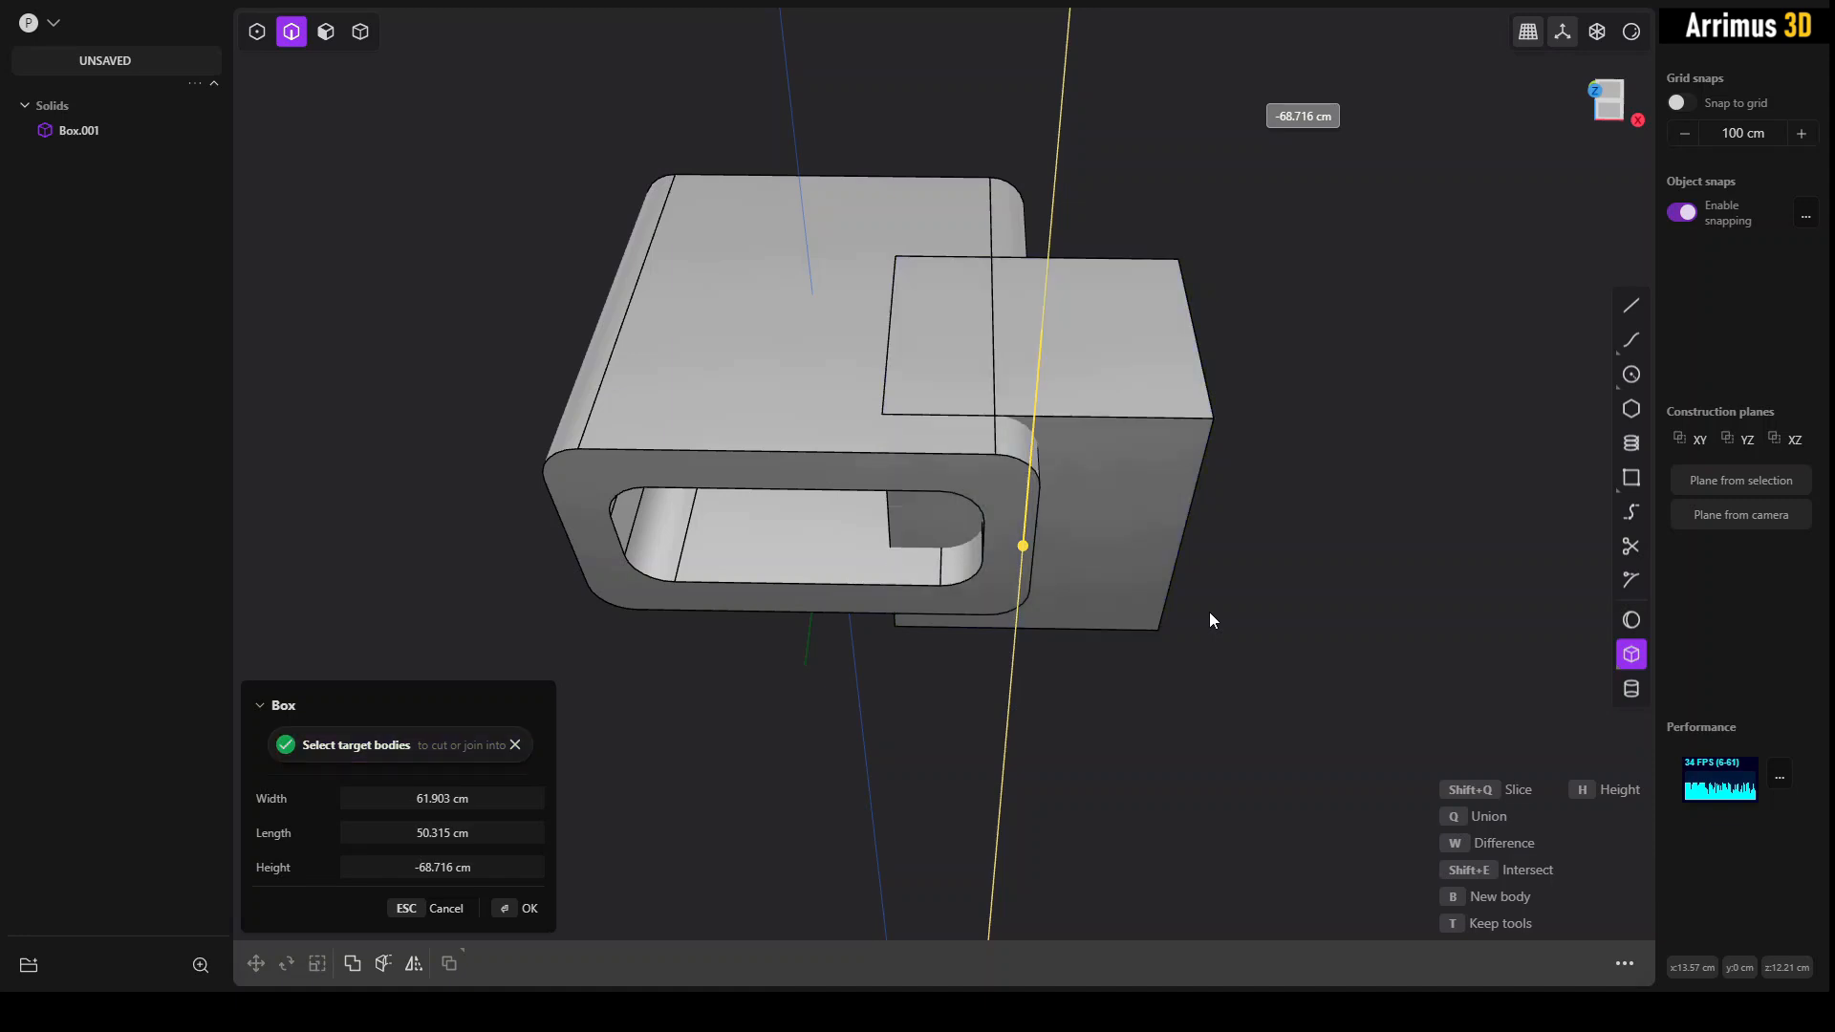
click(530, 908)
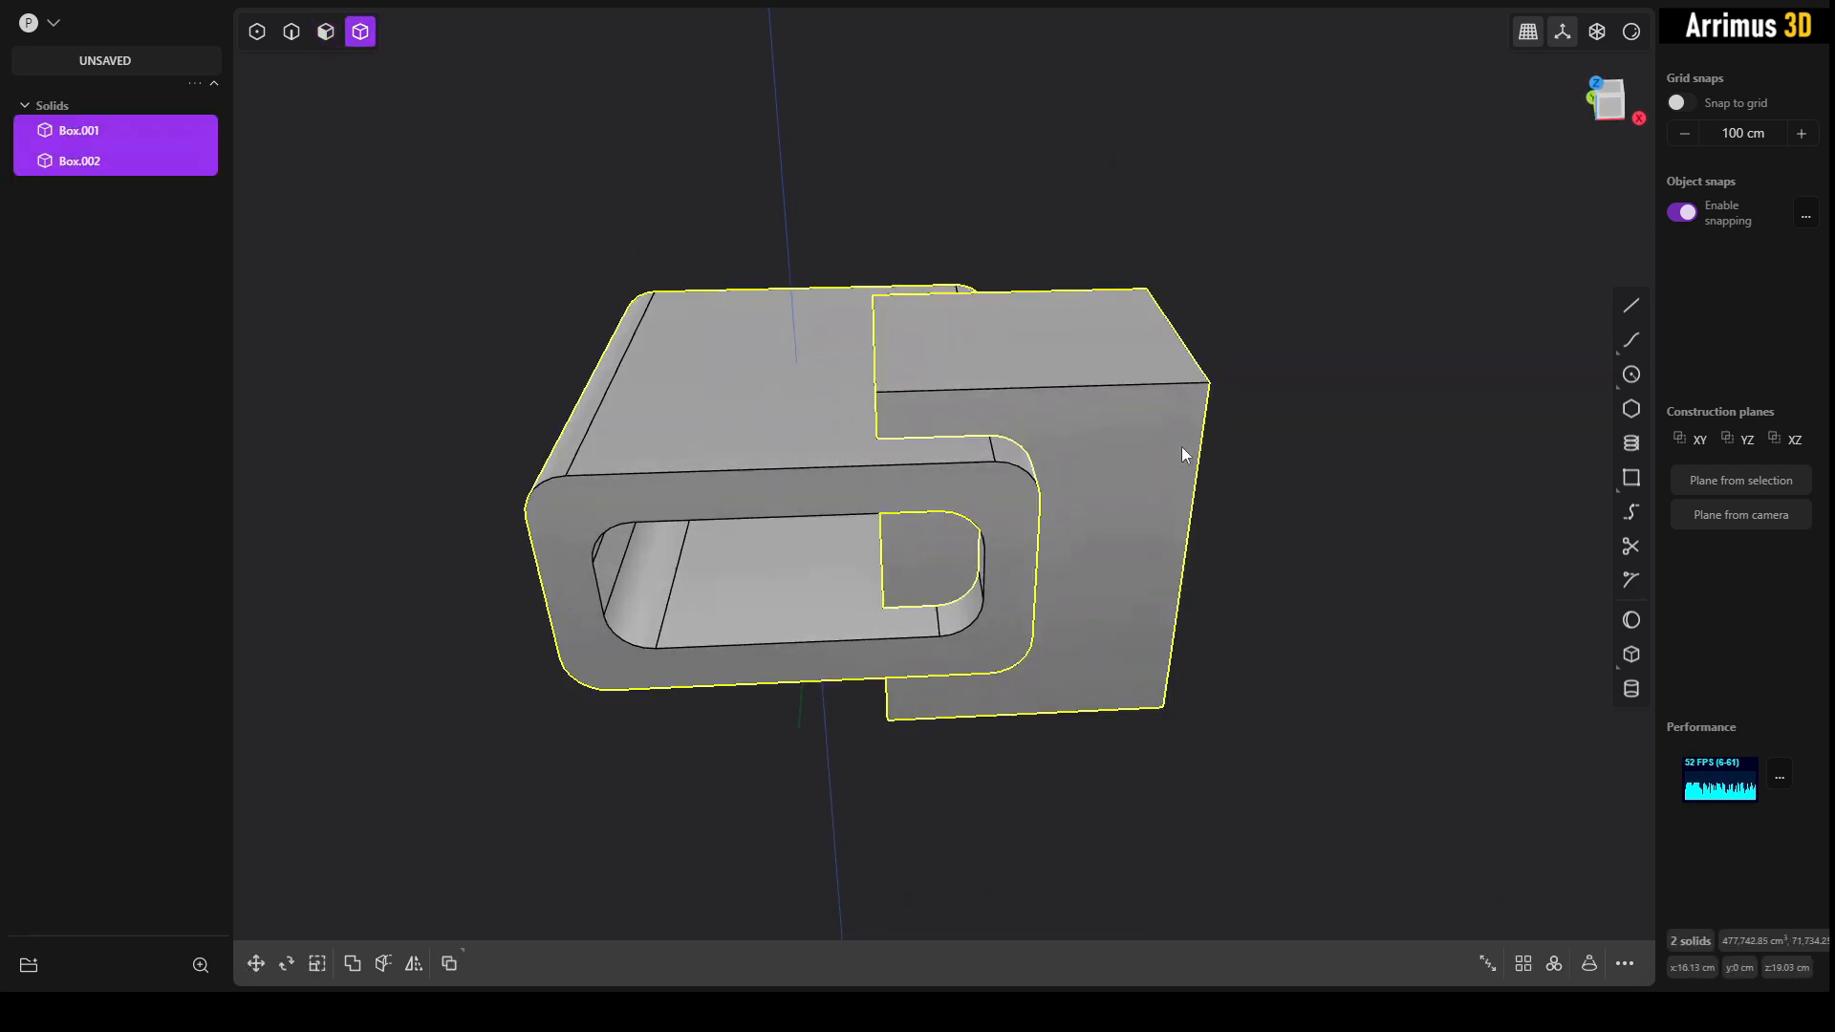
click(352, 963)
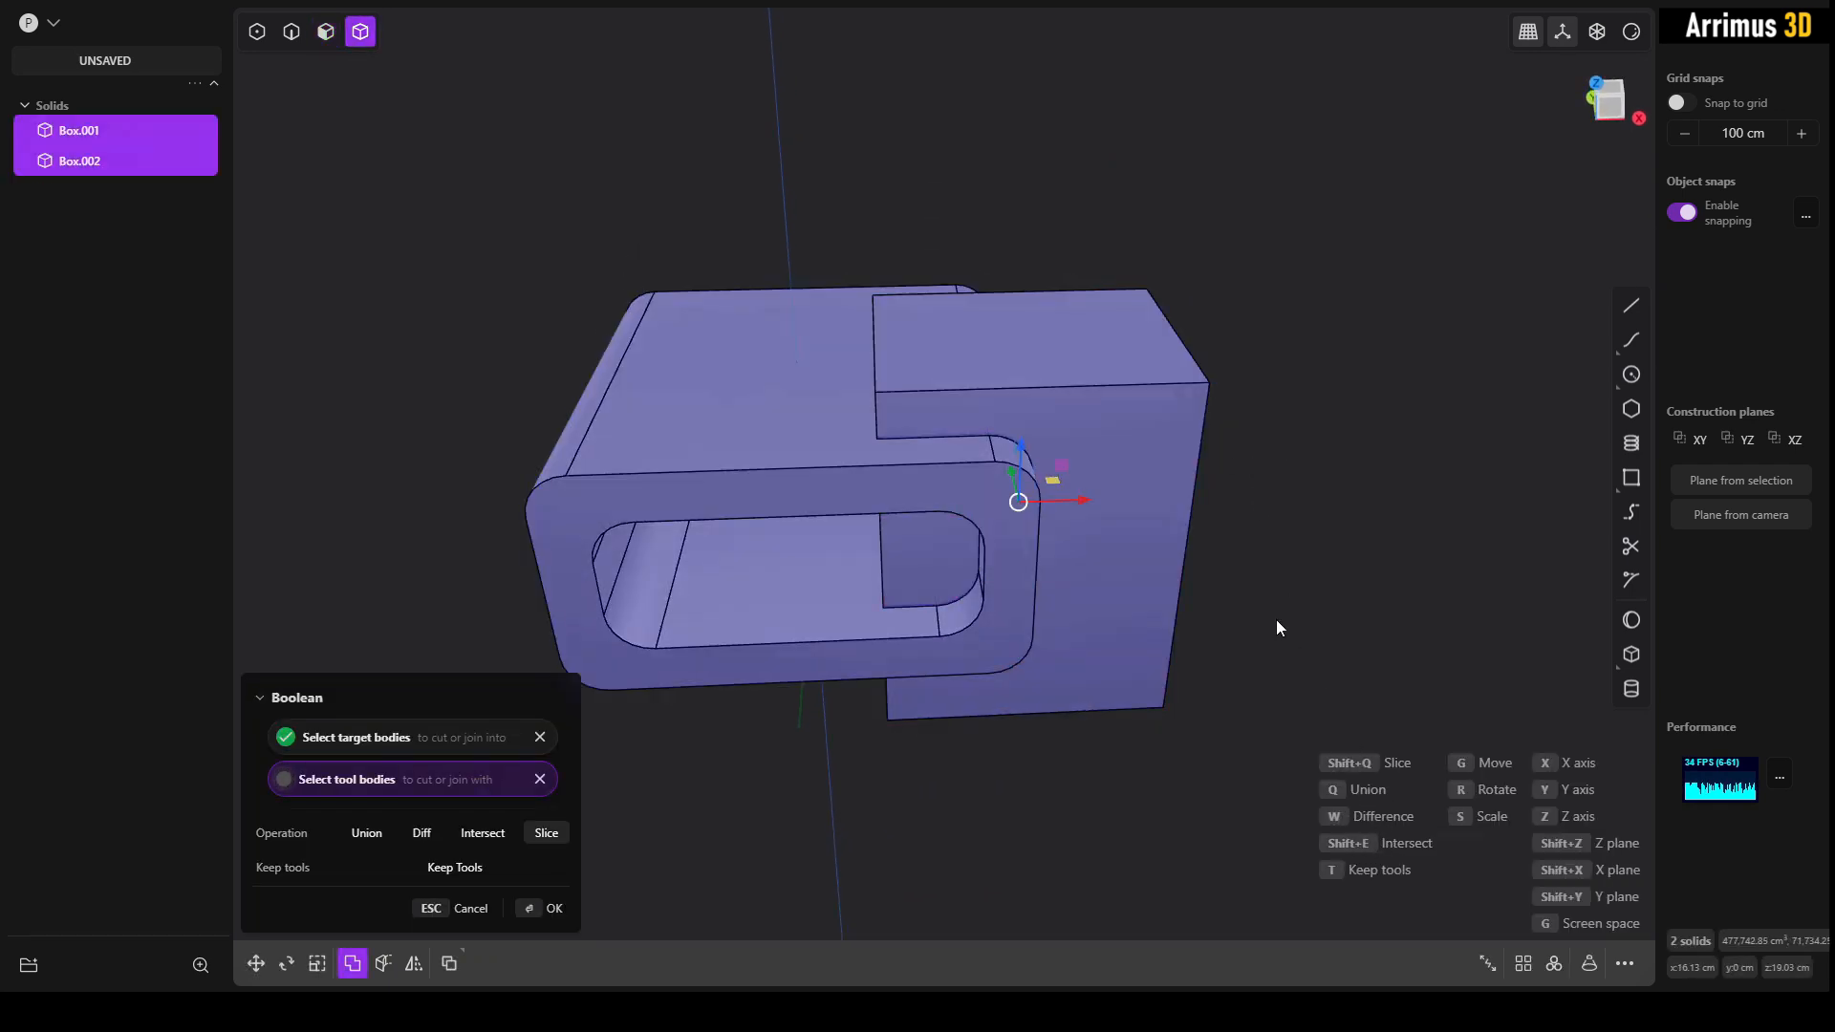
click(554, 908)
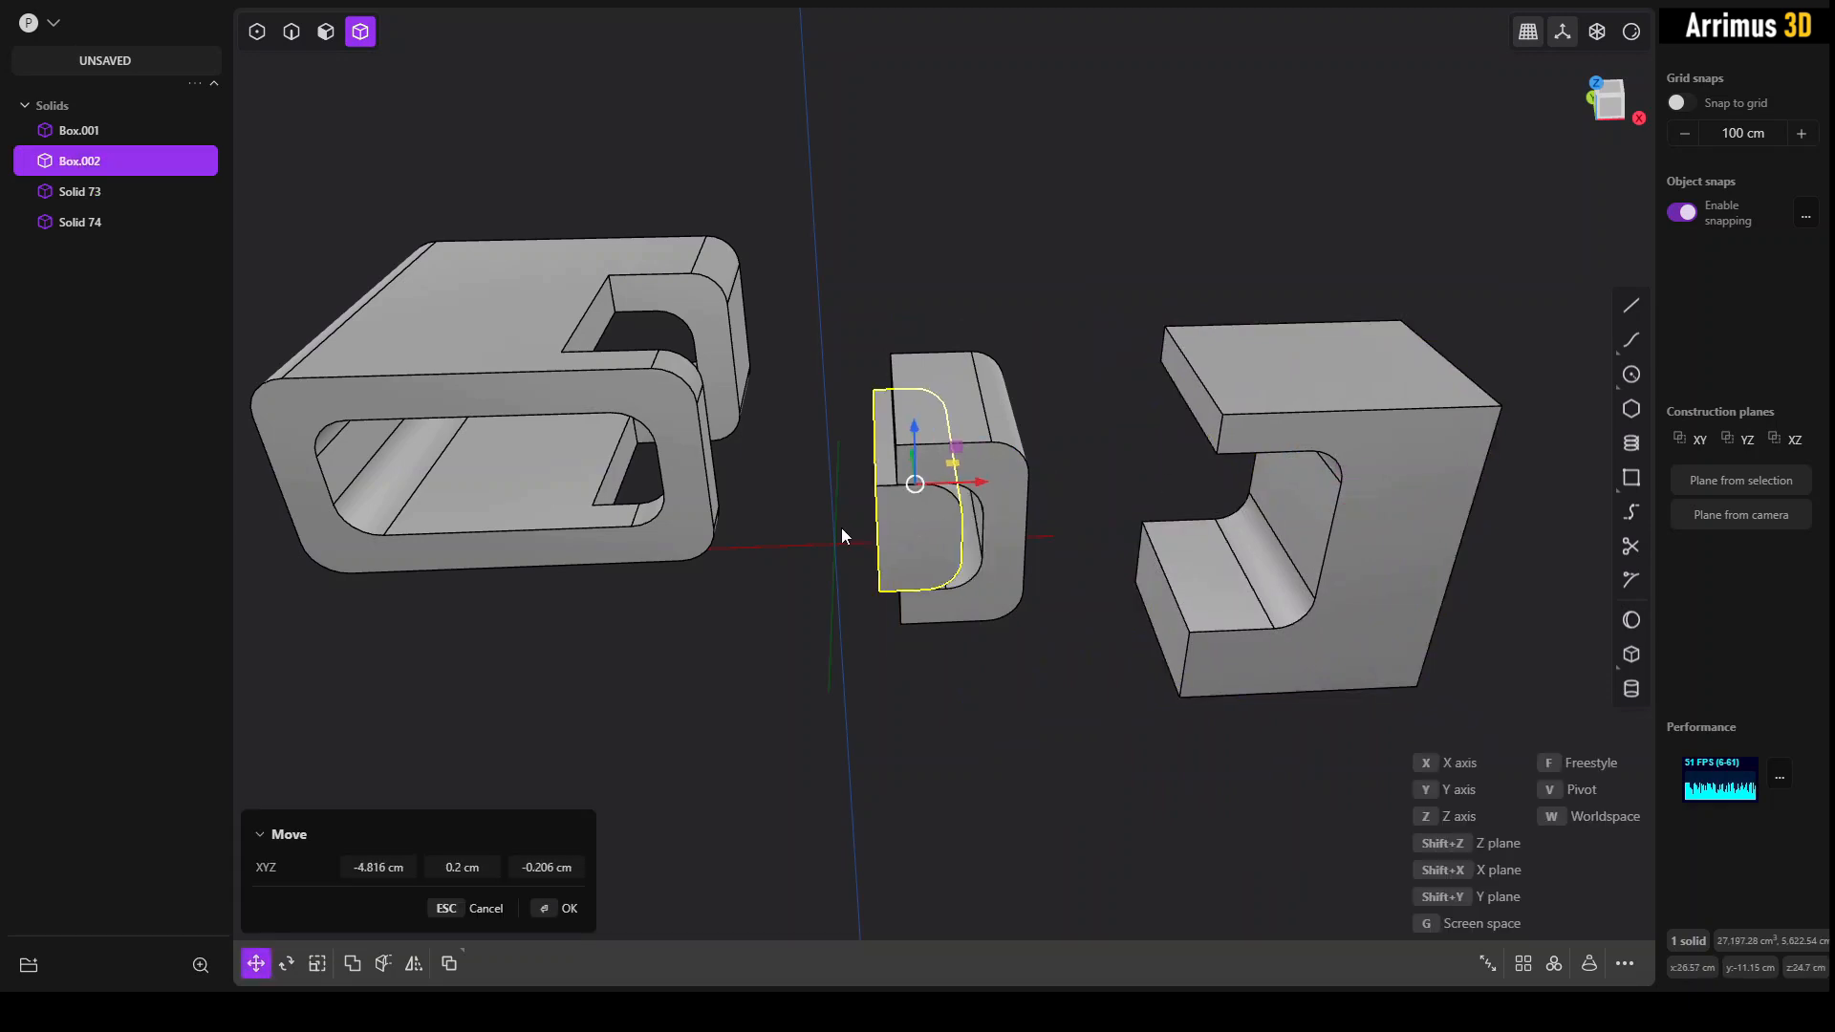
Step: Boolean-subtract the sliced pieces from the shell, leaving a notch where the second box sat
click(569, 908)
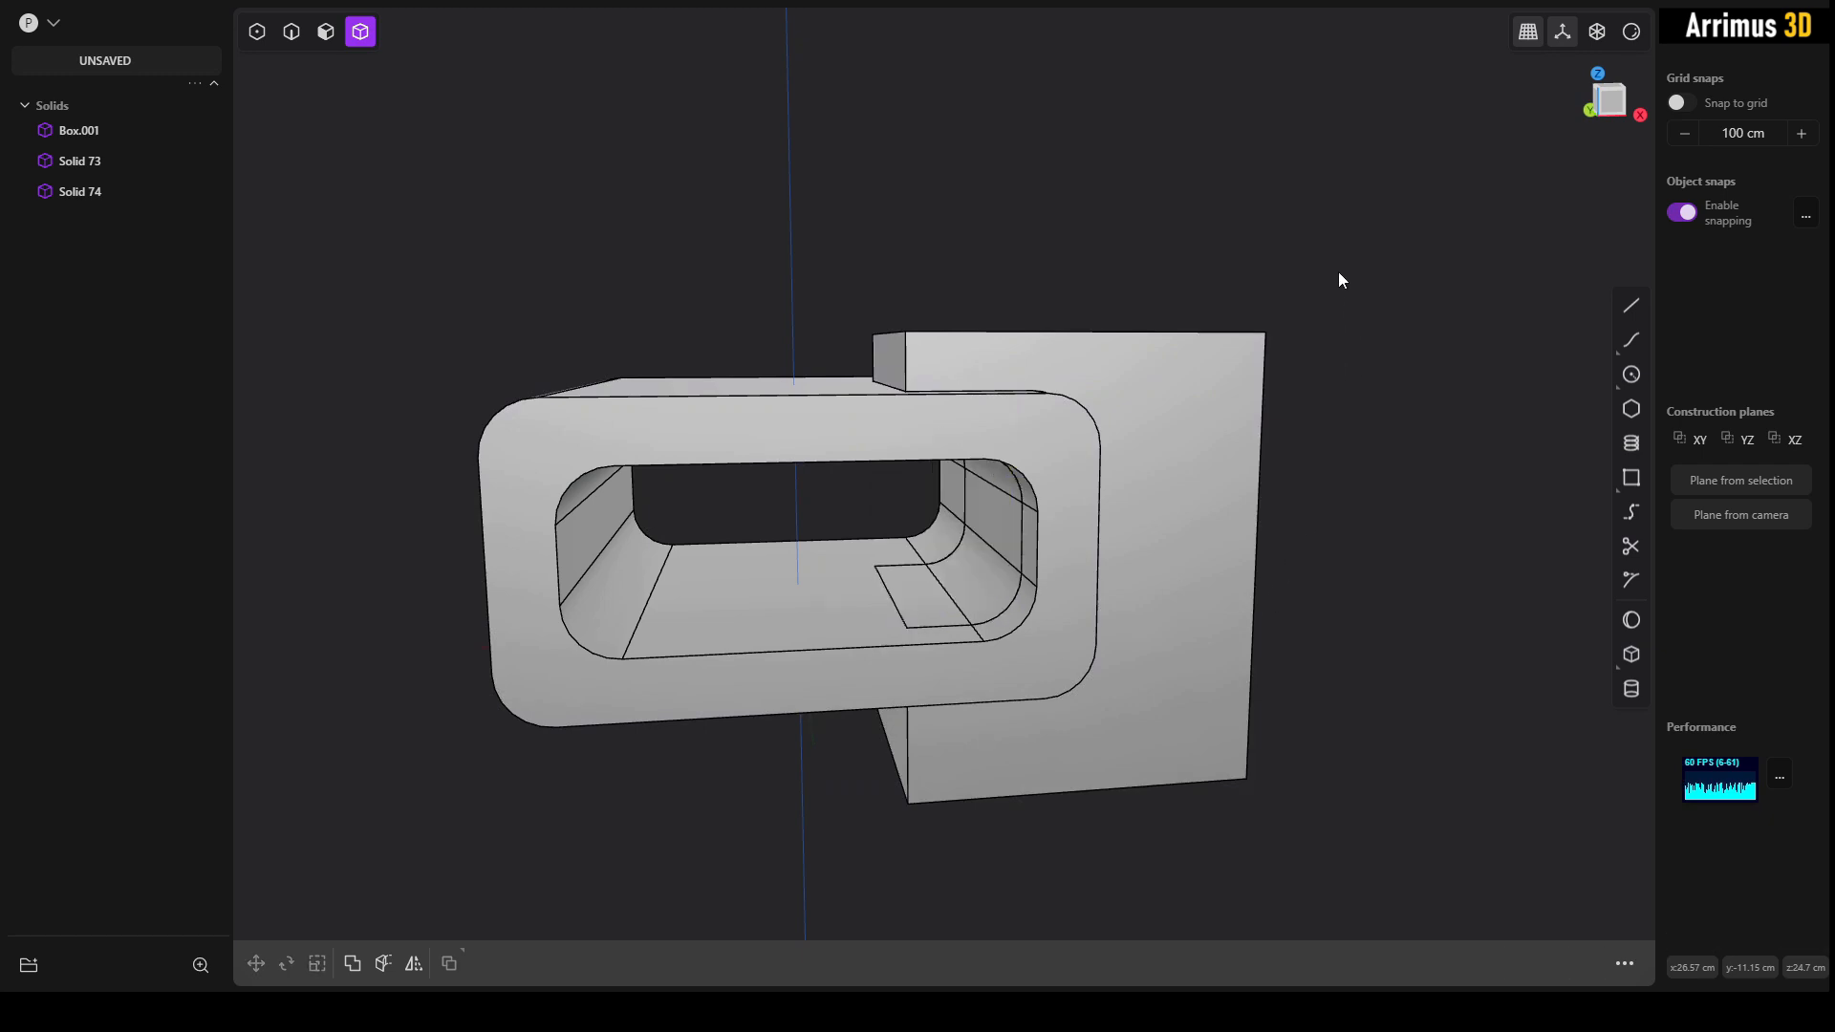
click(352, 963)
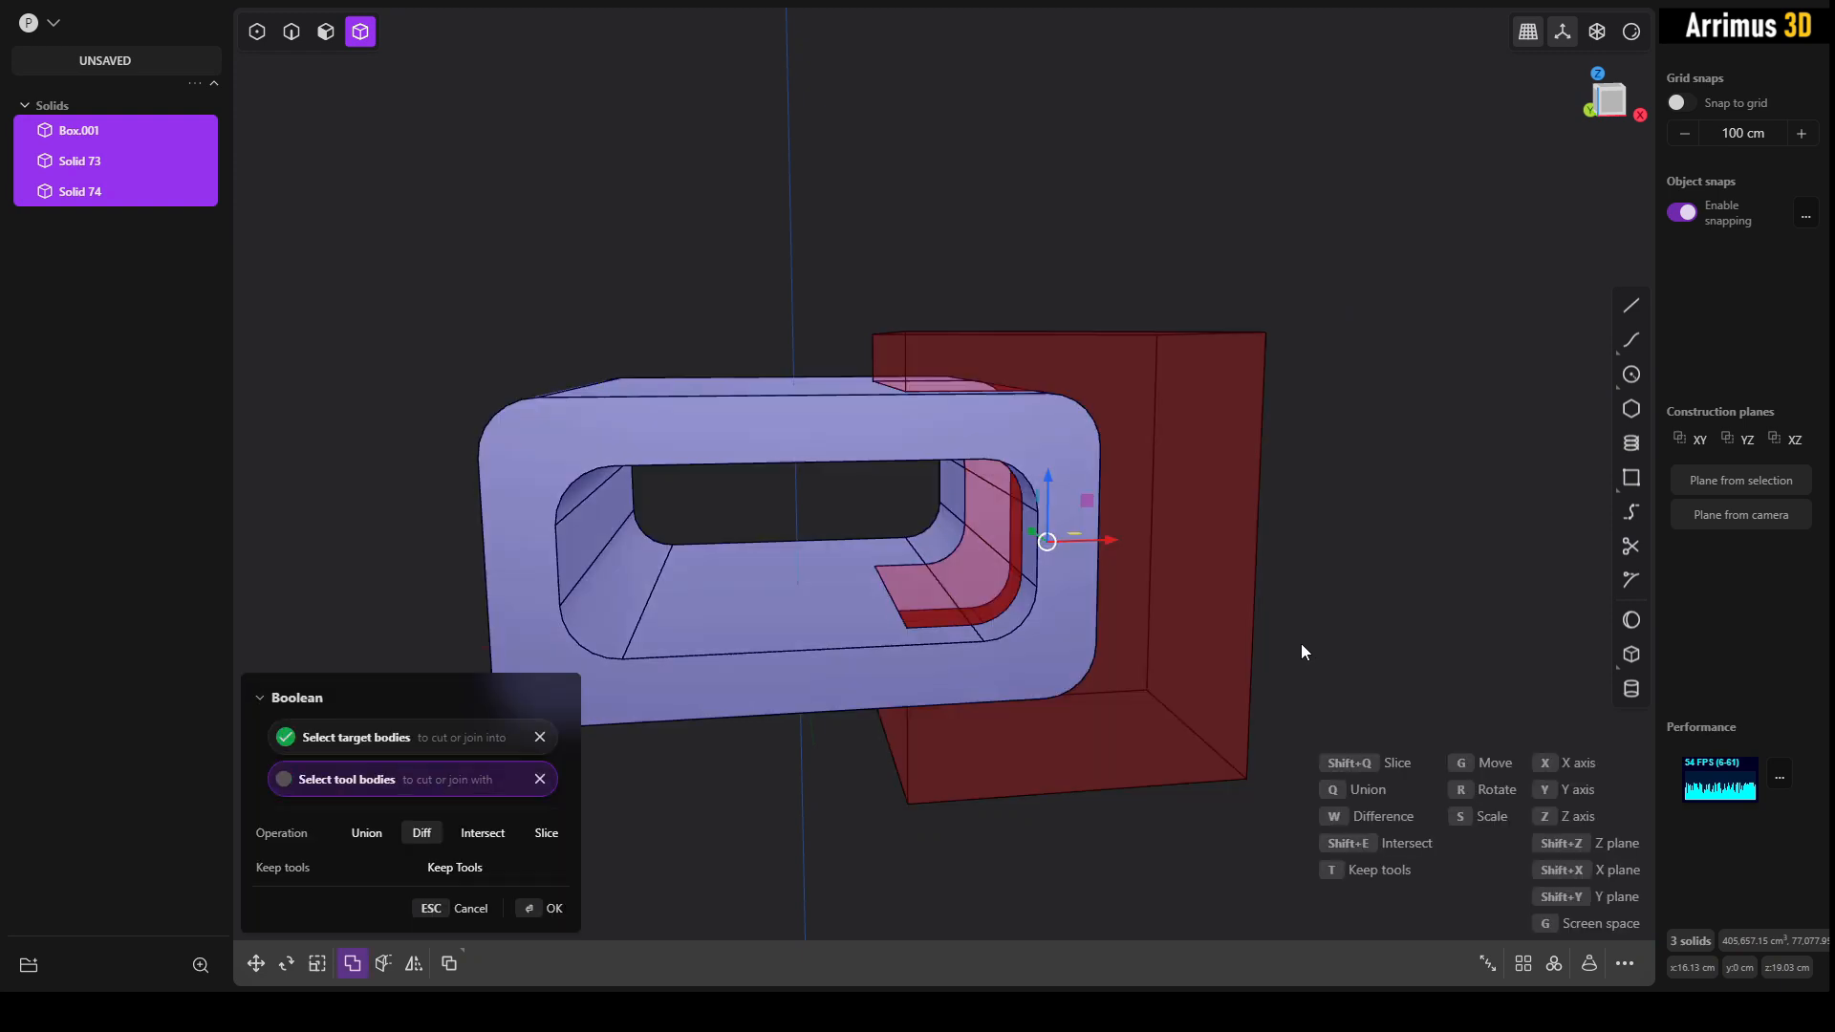
click(554, 908)
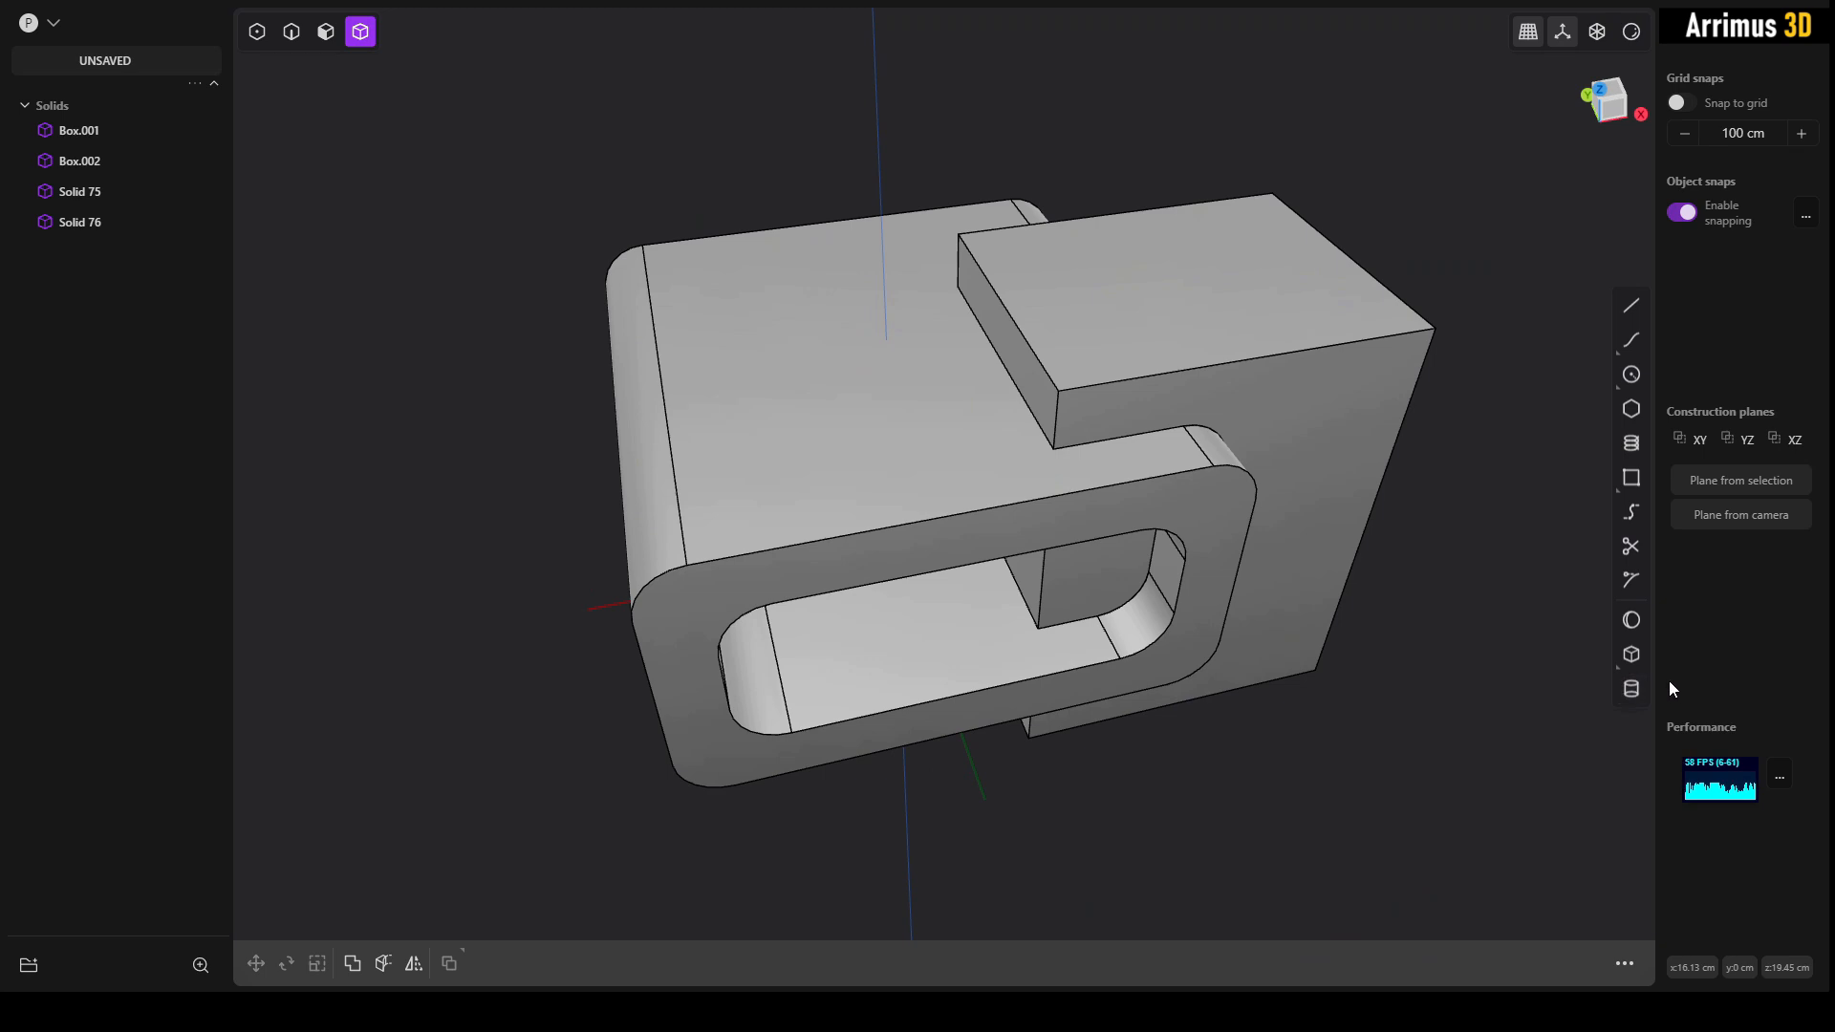
click(1629, 654)
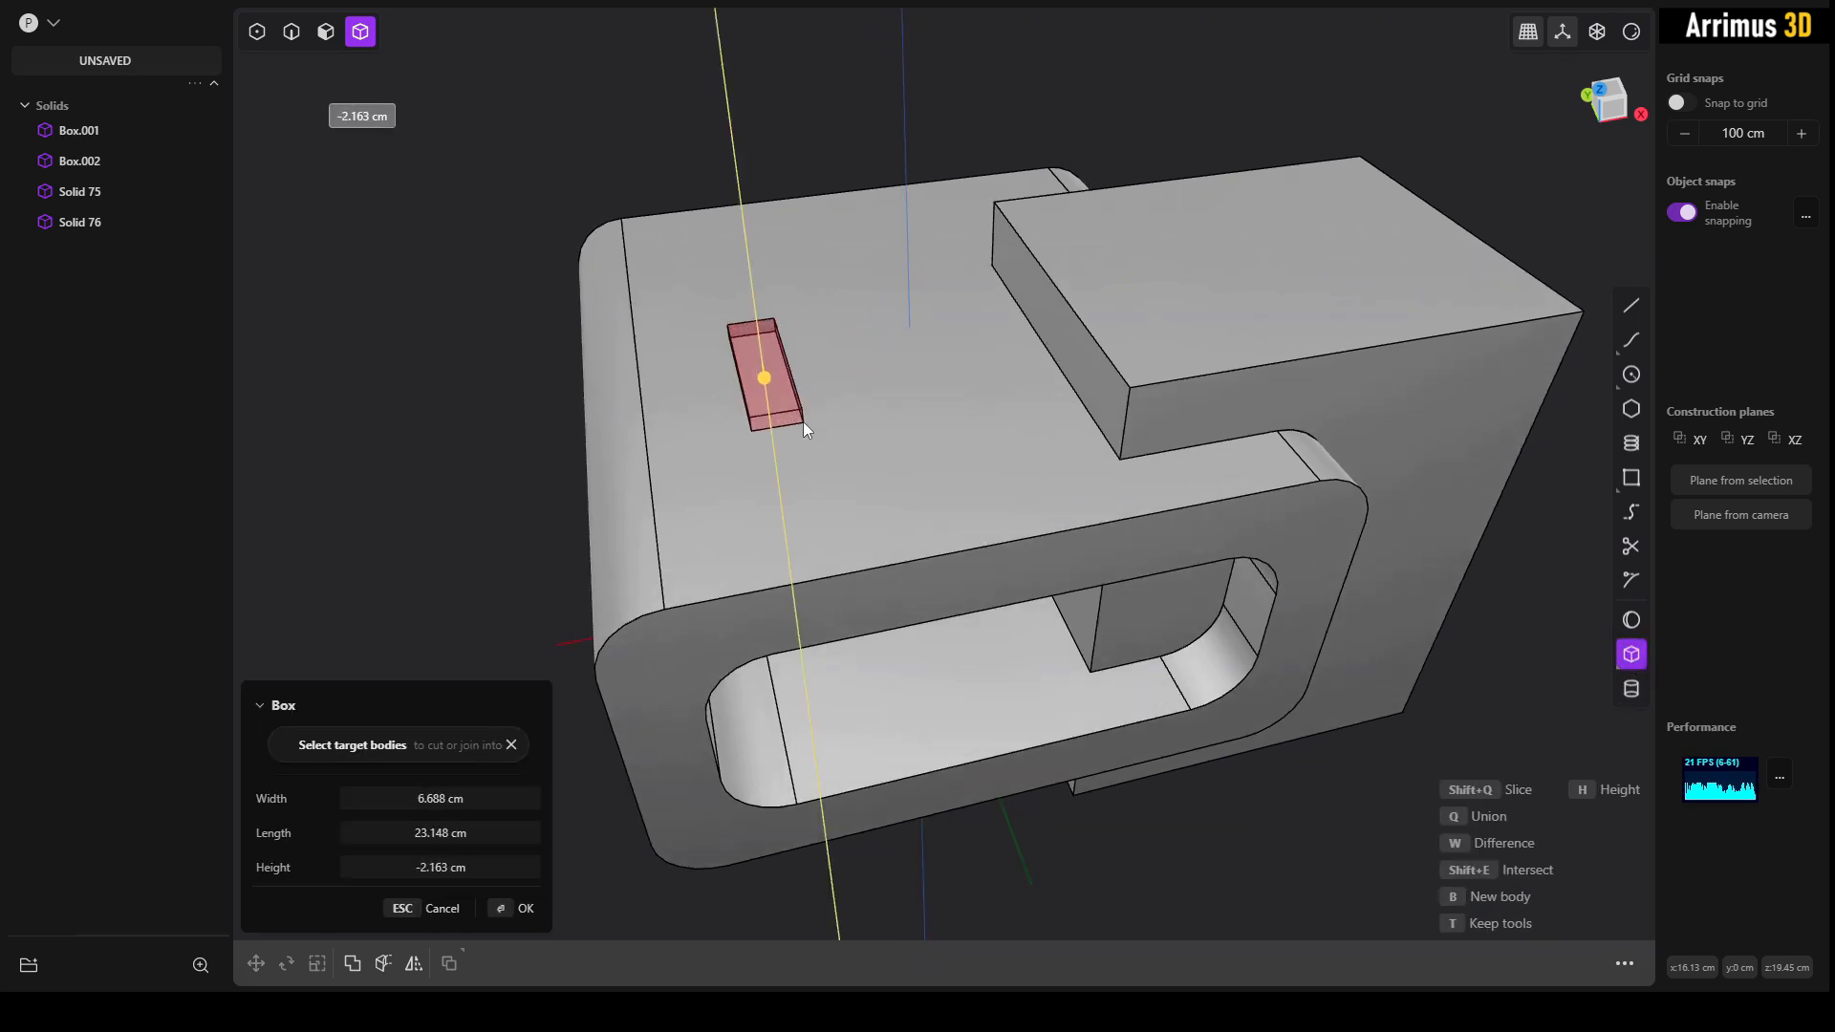
Step: Finish the small slot box, then set a short cylinder into the top face below the slot
click(524, 908)
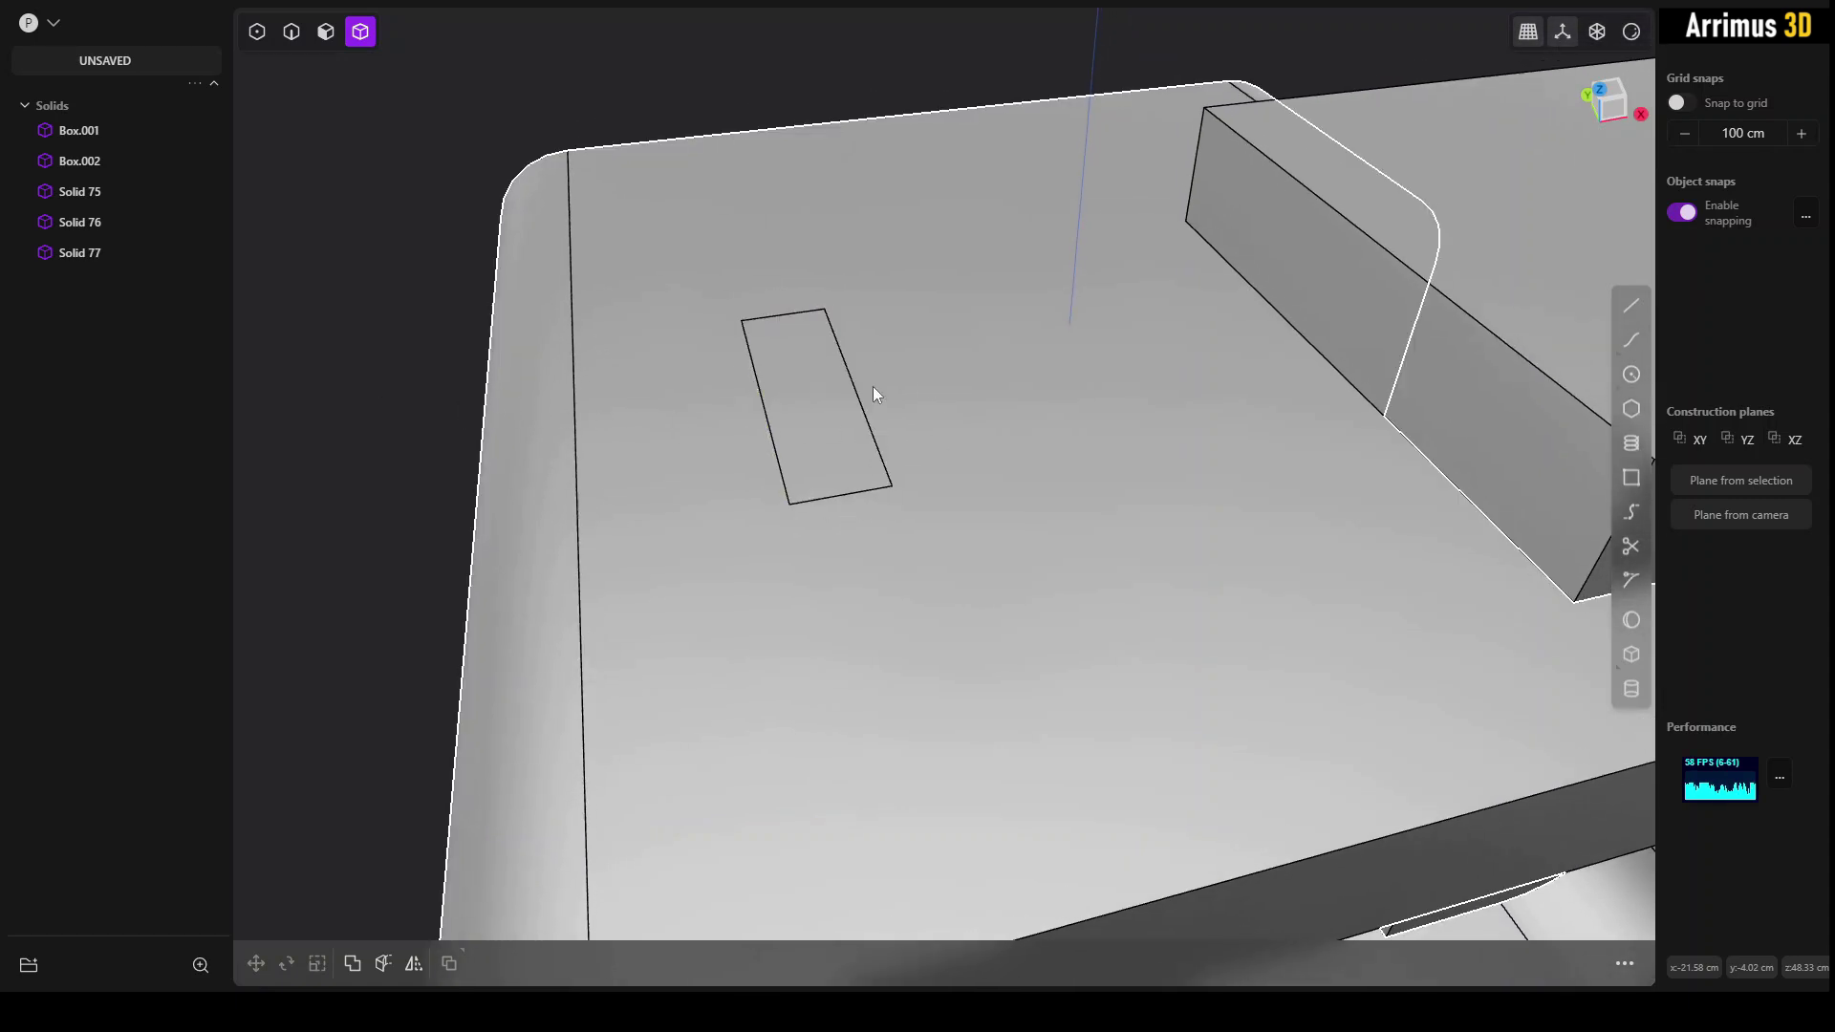
click(807, 409)
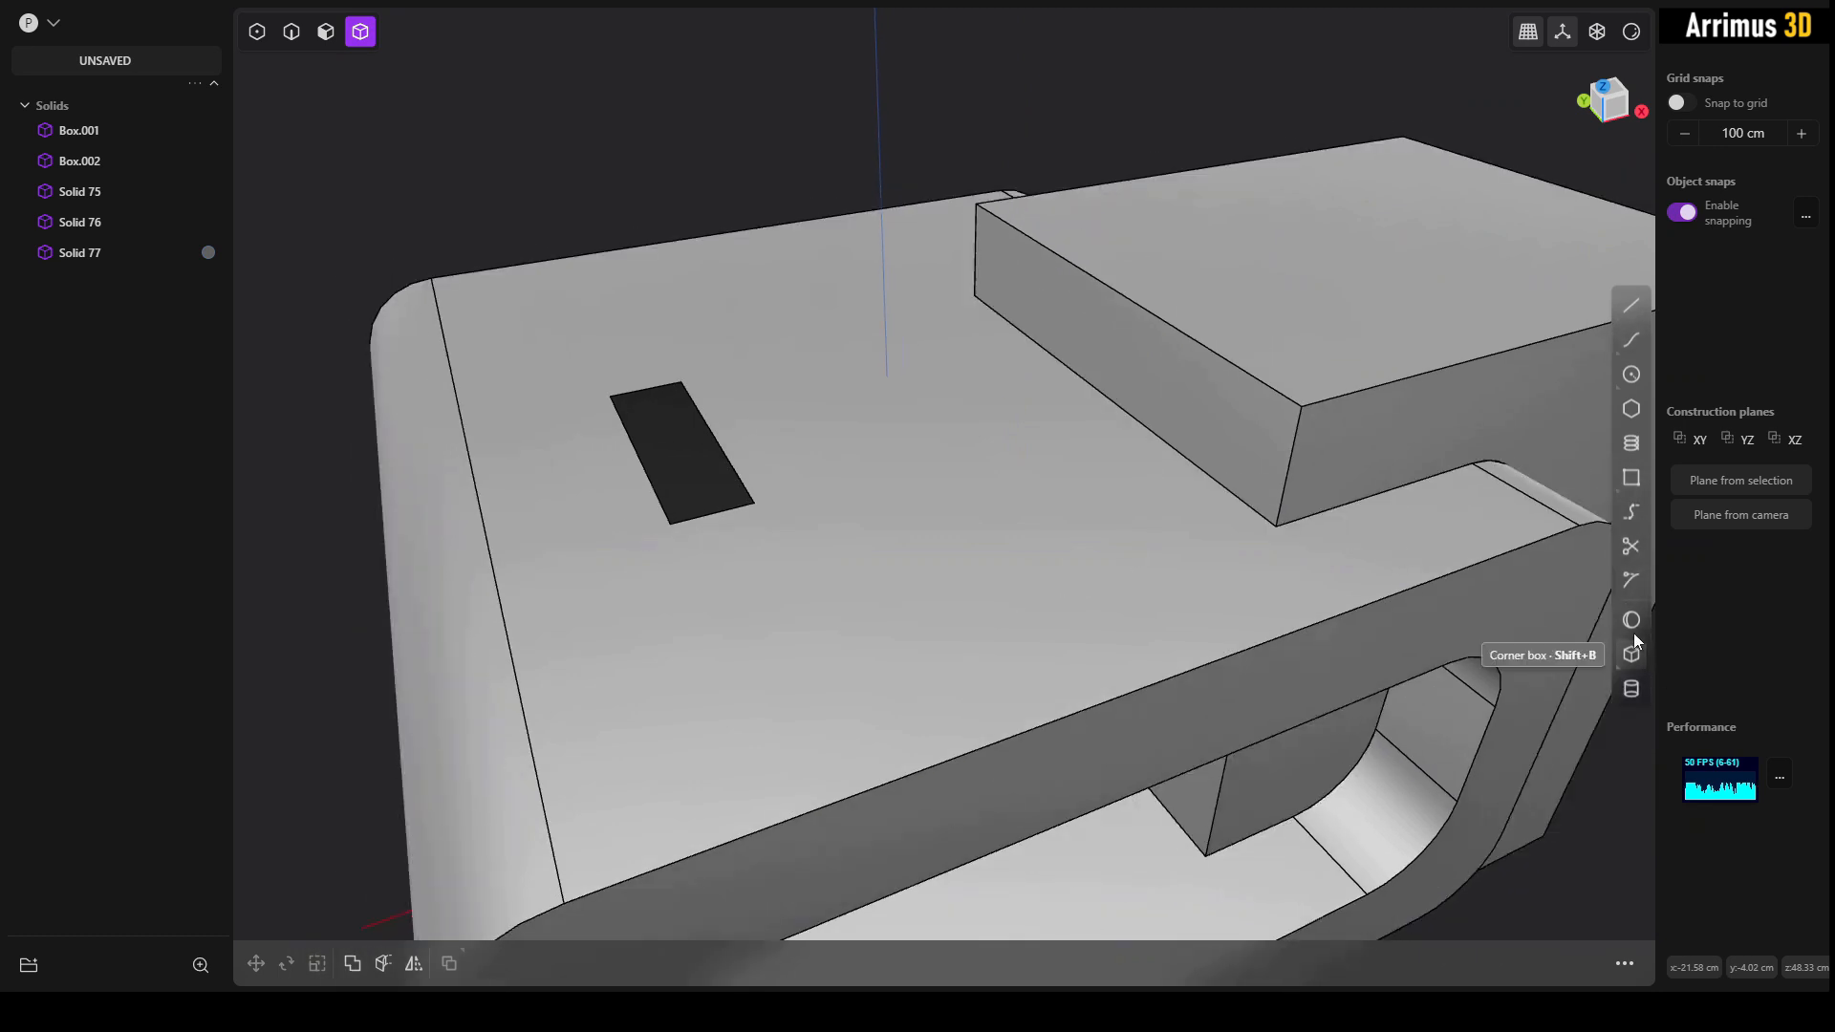
mouse_move(1630, 688)
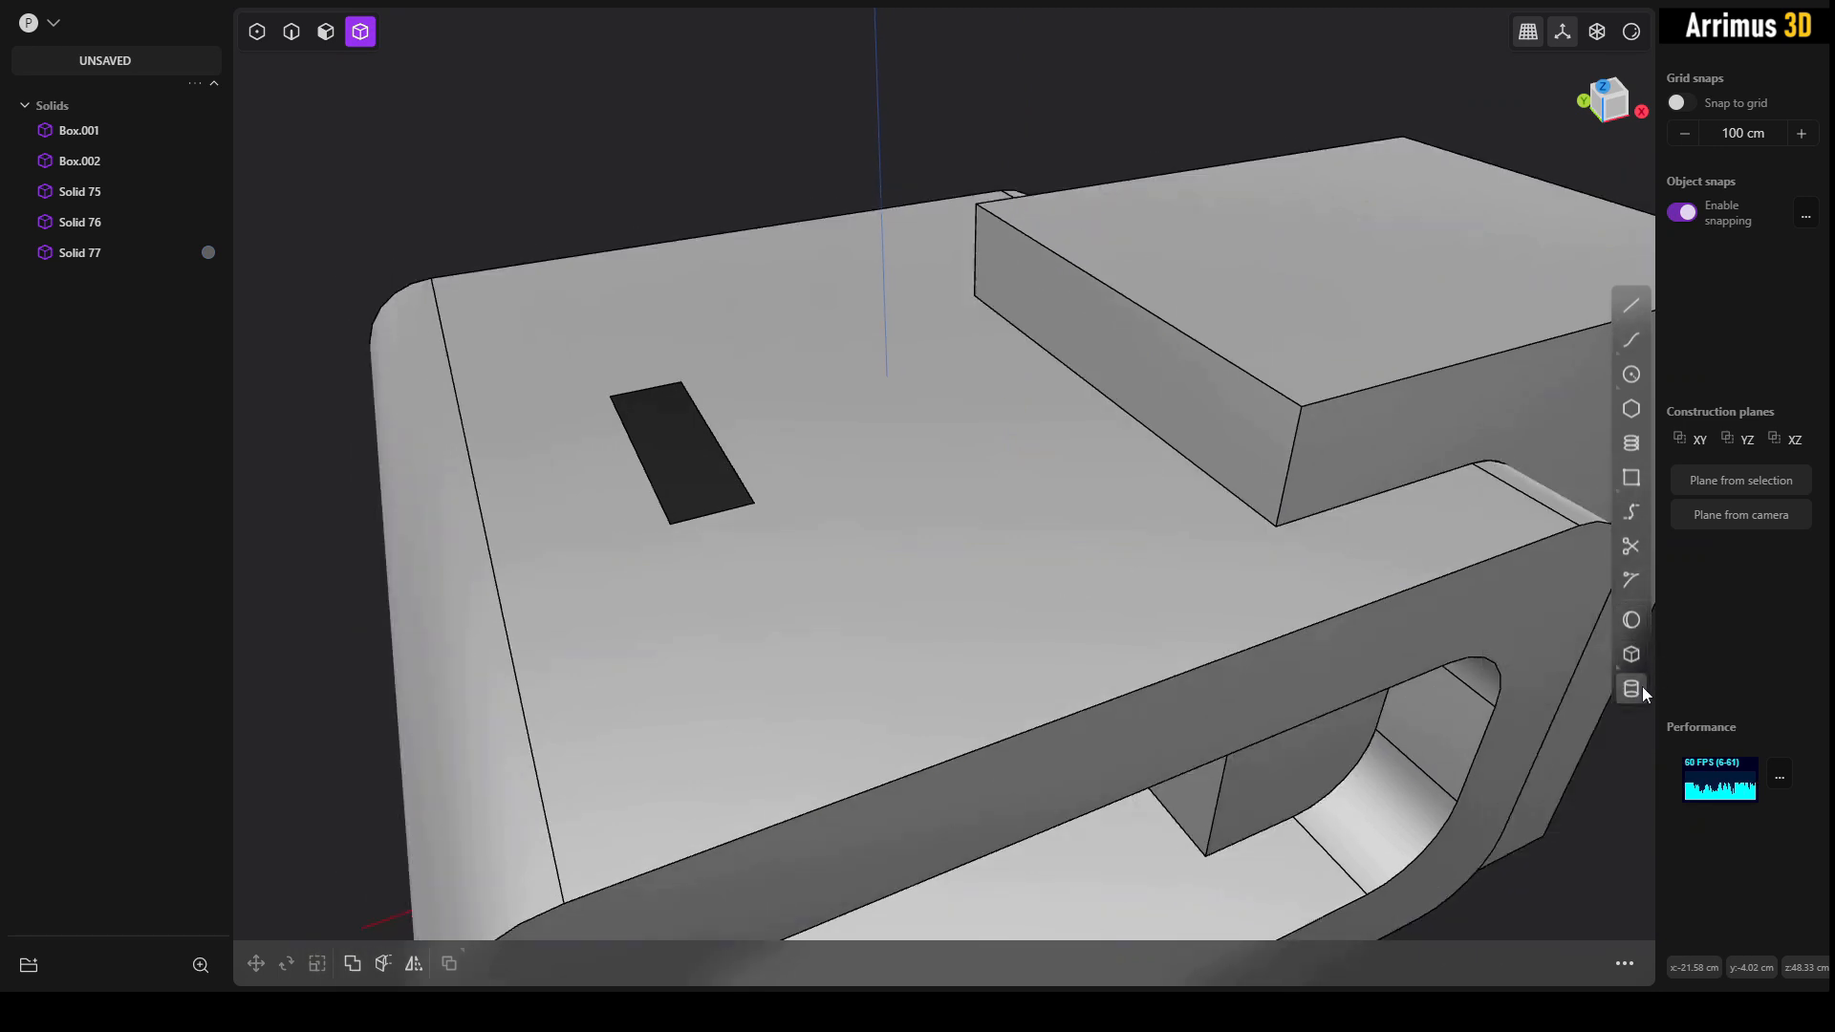
click(1631, 688)
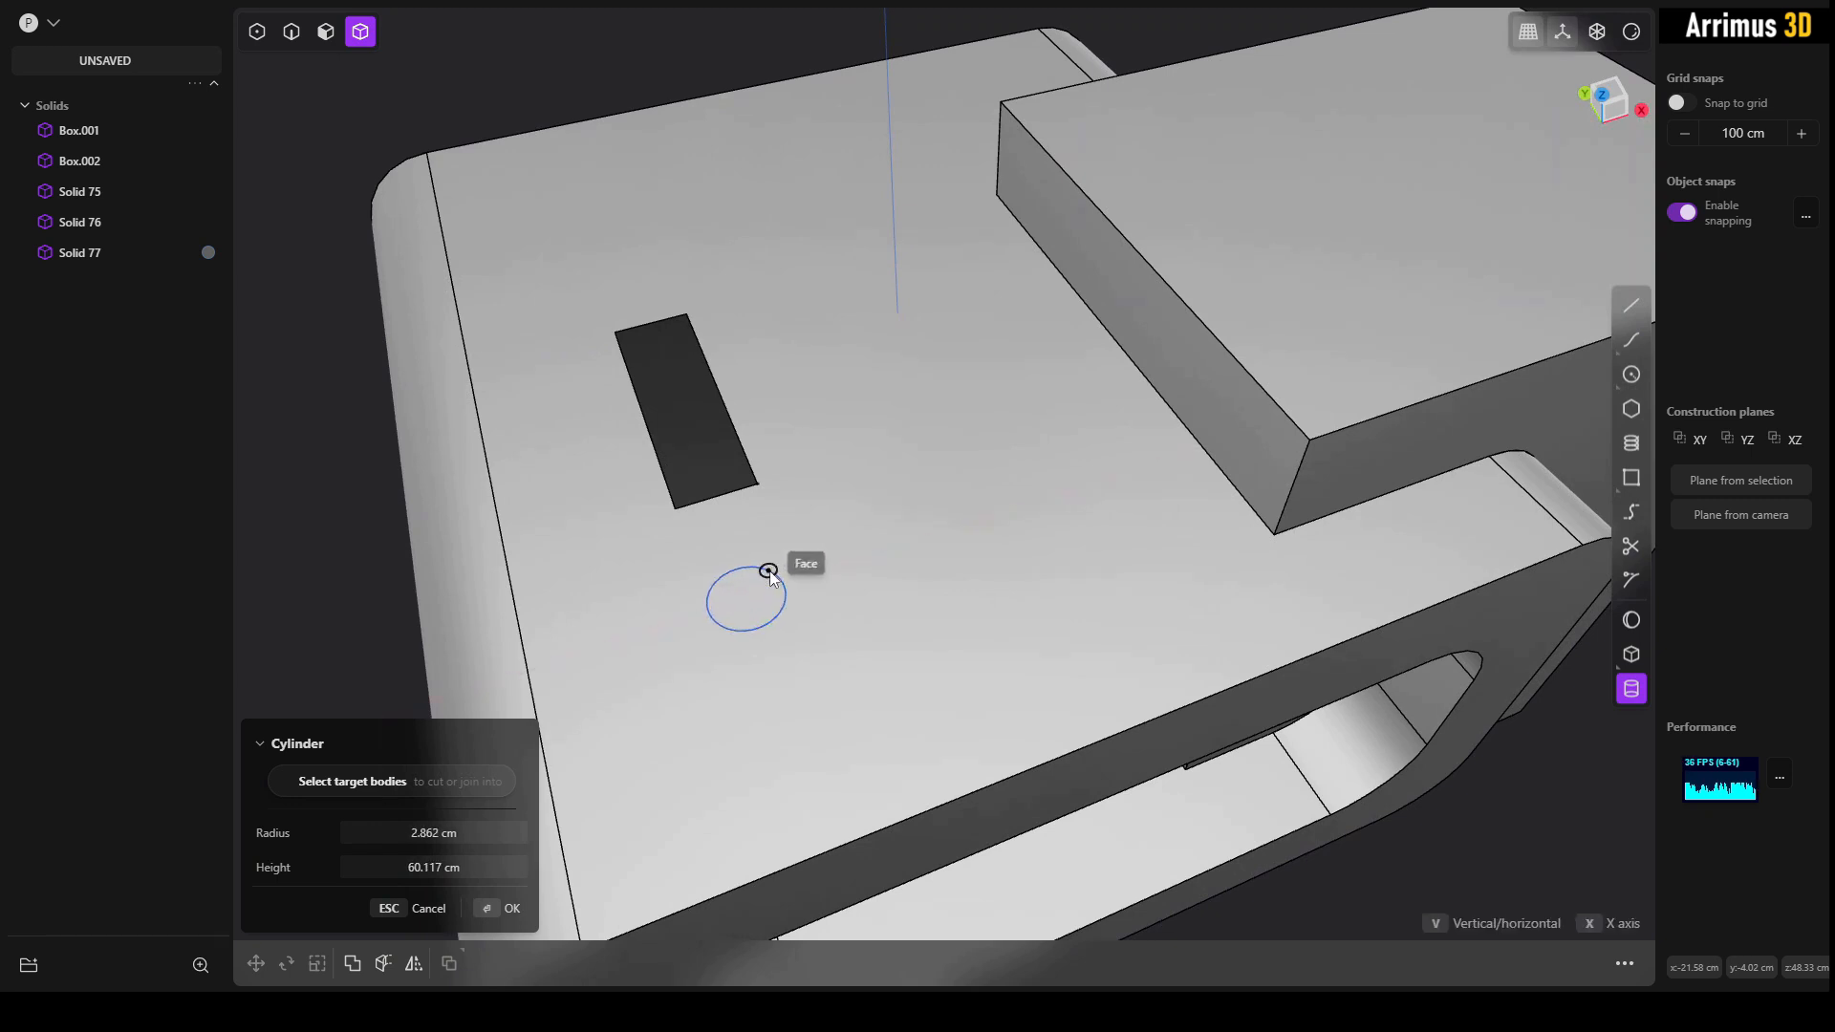
click(769, 571)
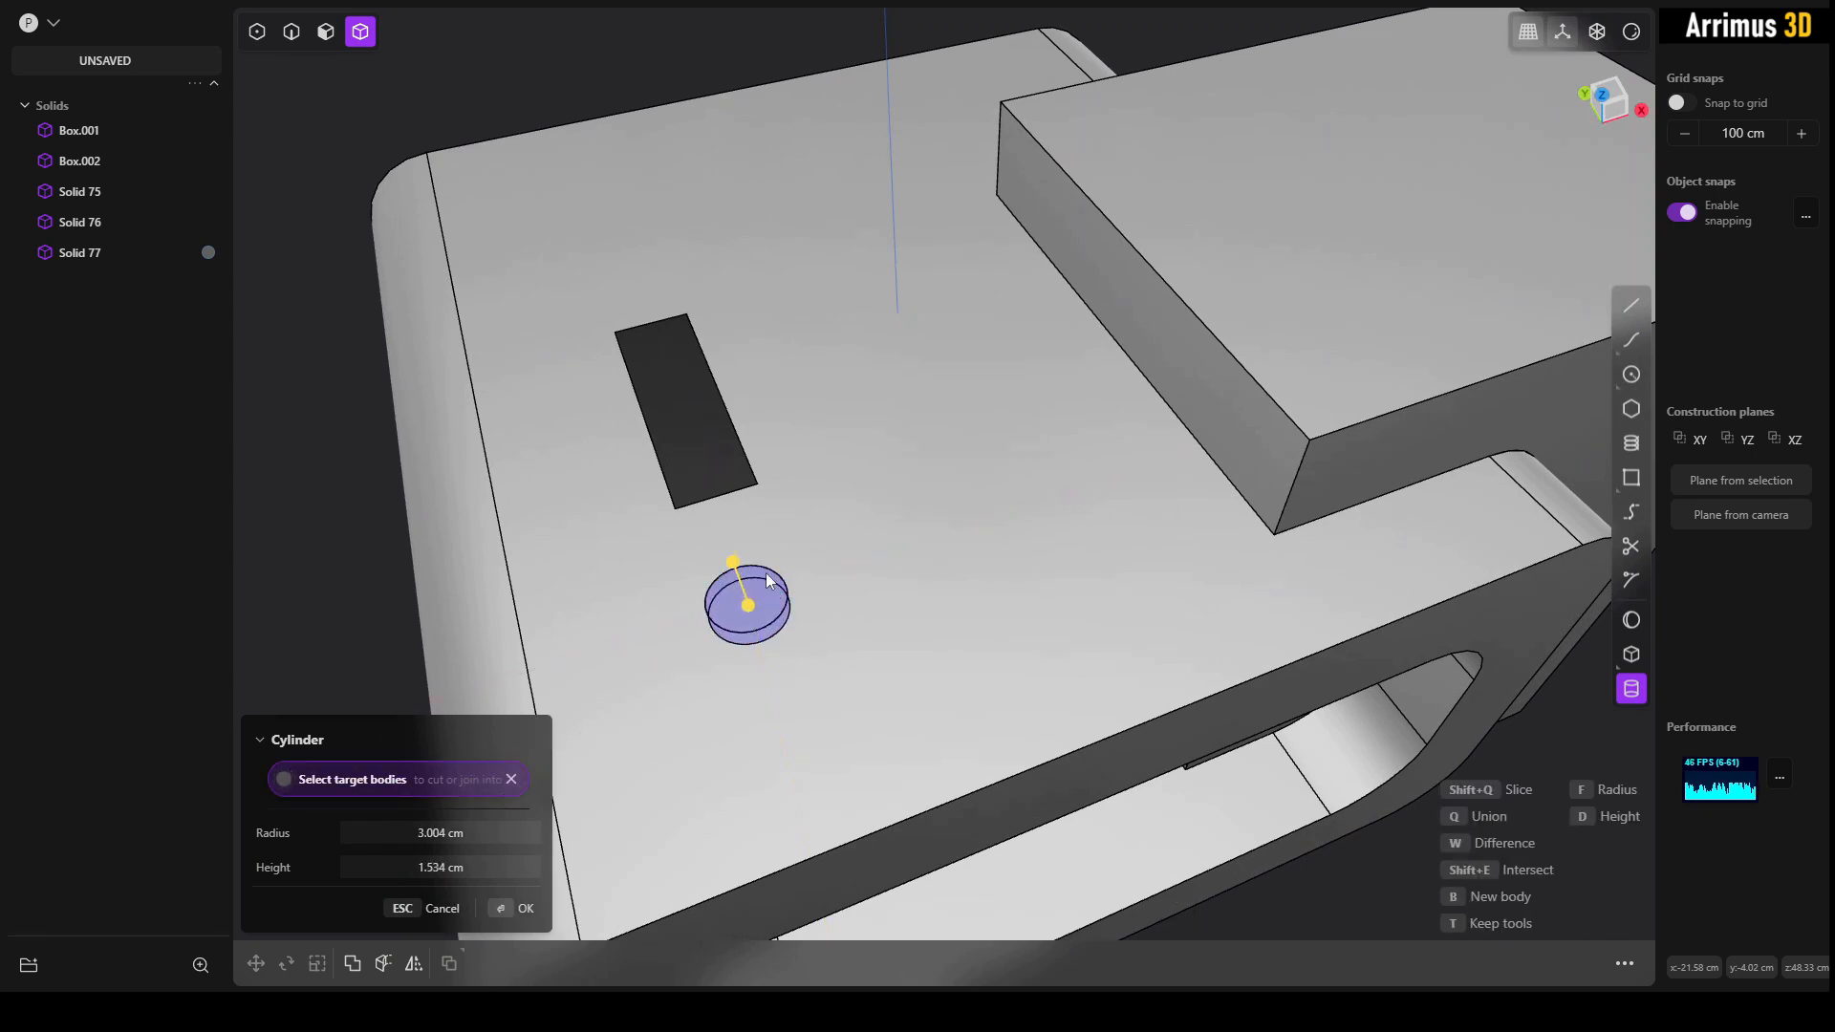
click(518, 908)
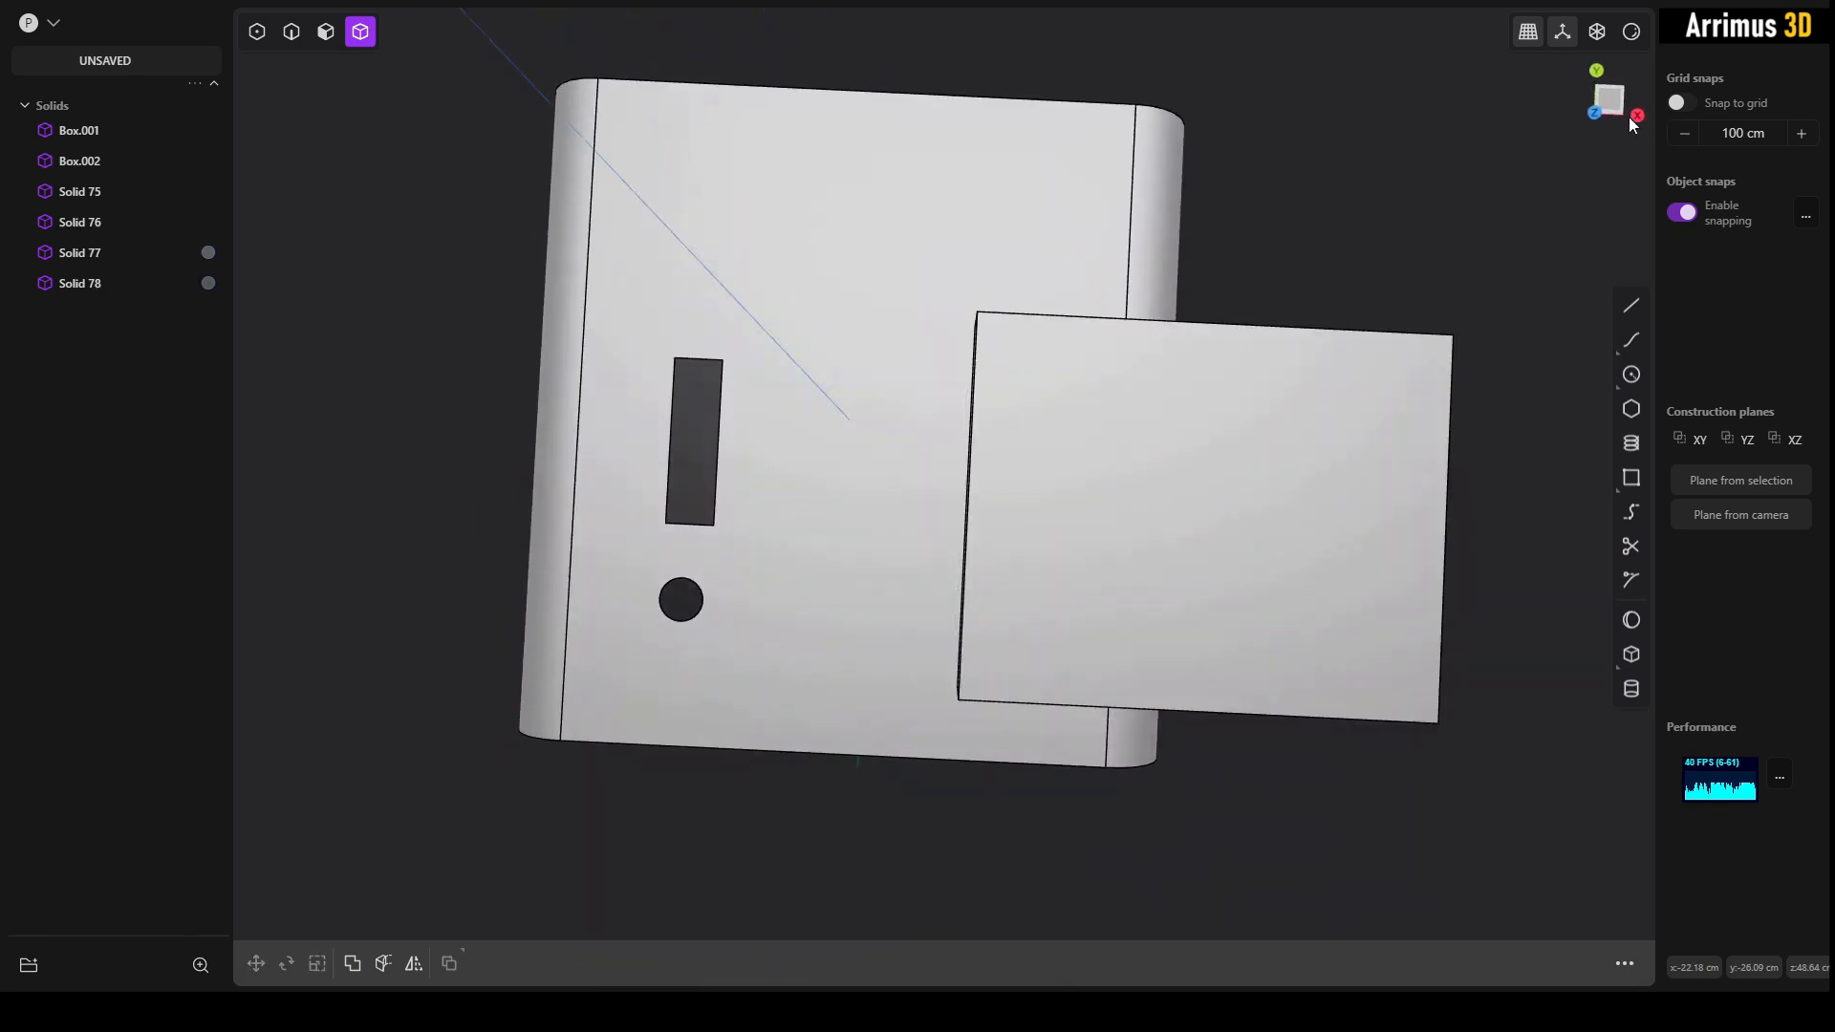
Step: From Top view, draw a zigzag polyline across the shell, offset it about 0.6 cm and slice along the curves
click(1608, 98)
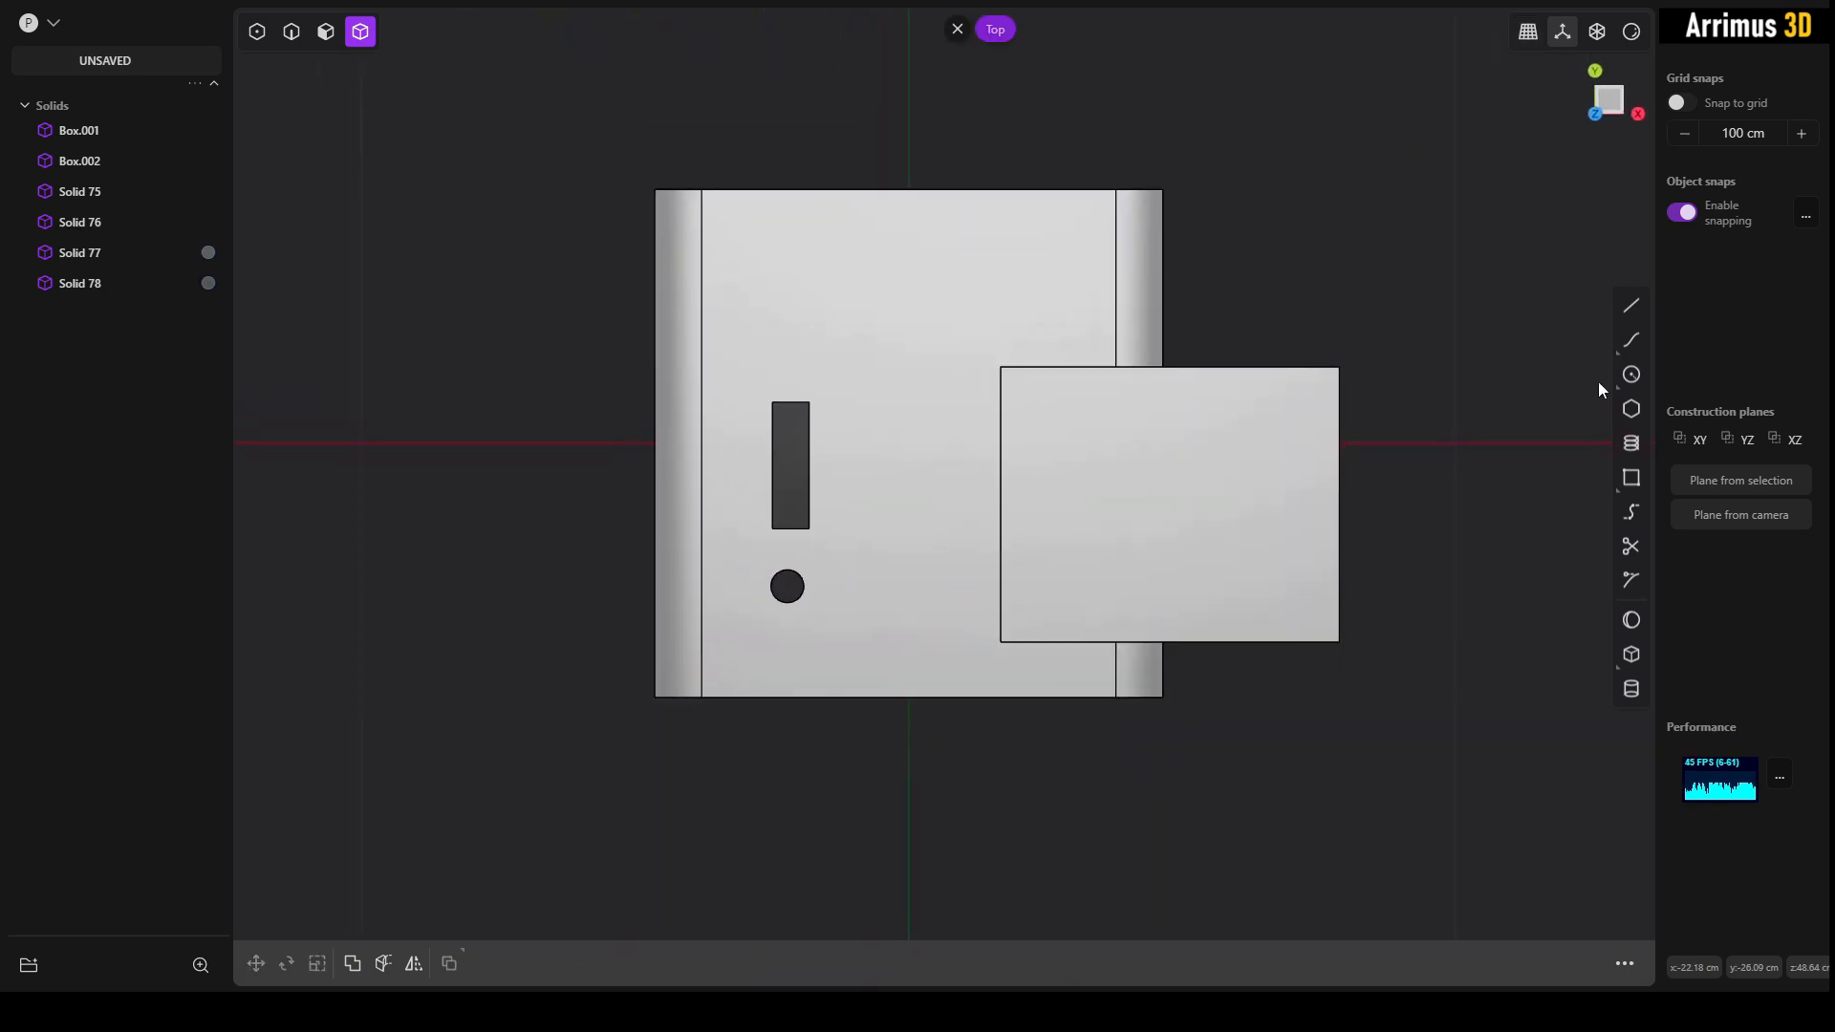
click(1629, 306)
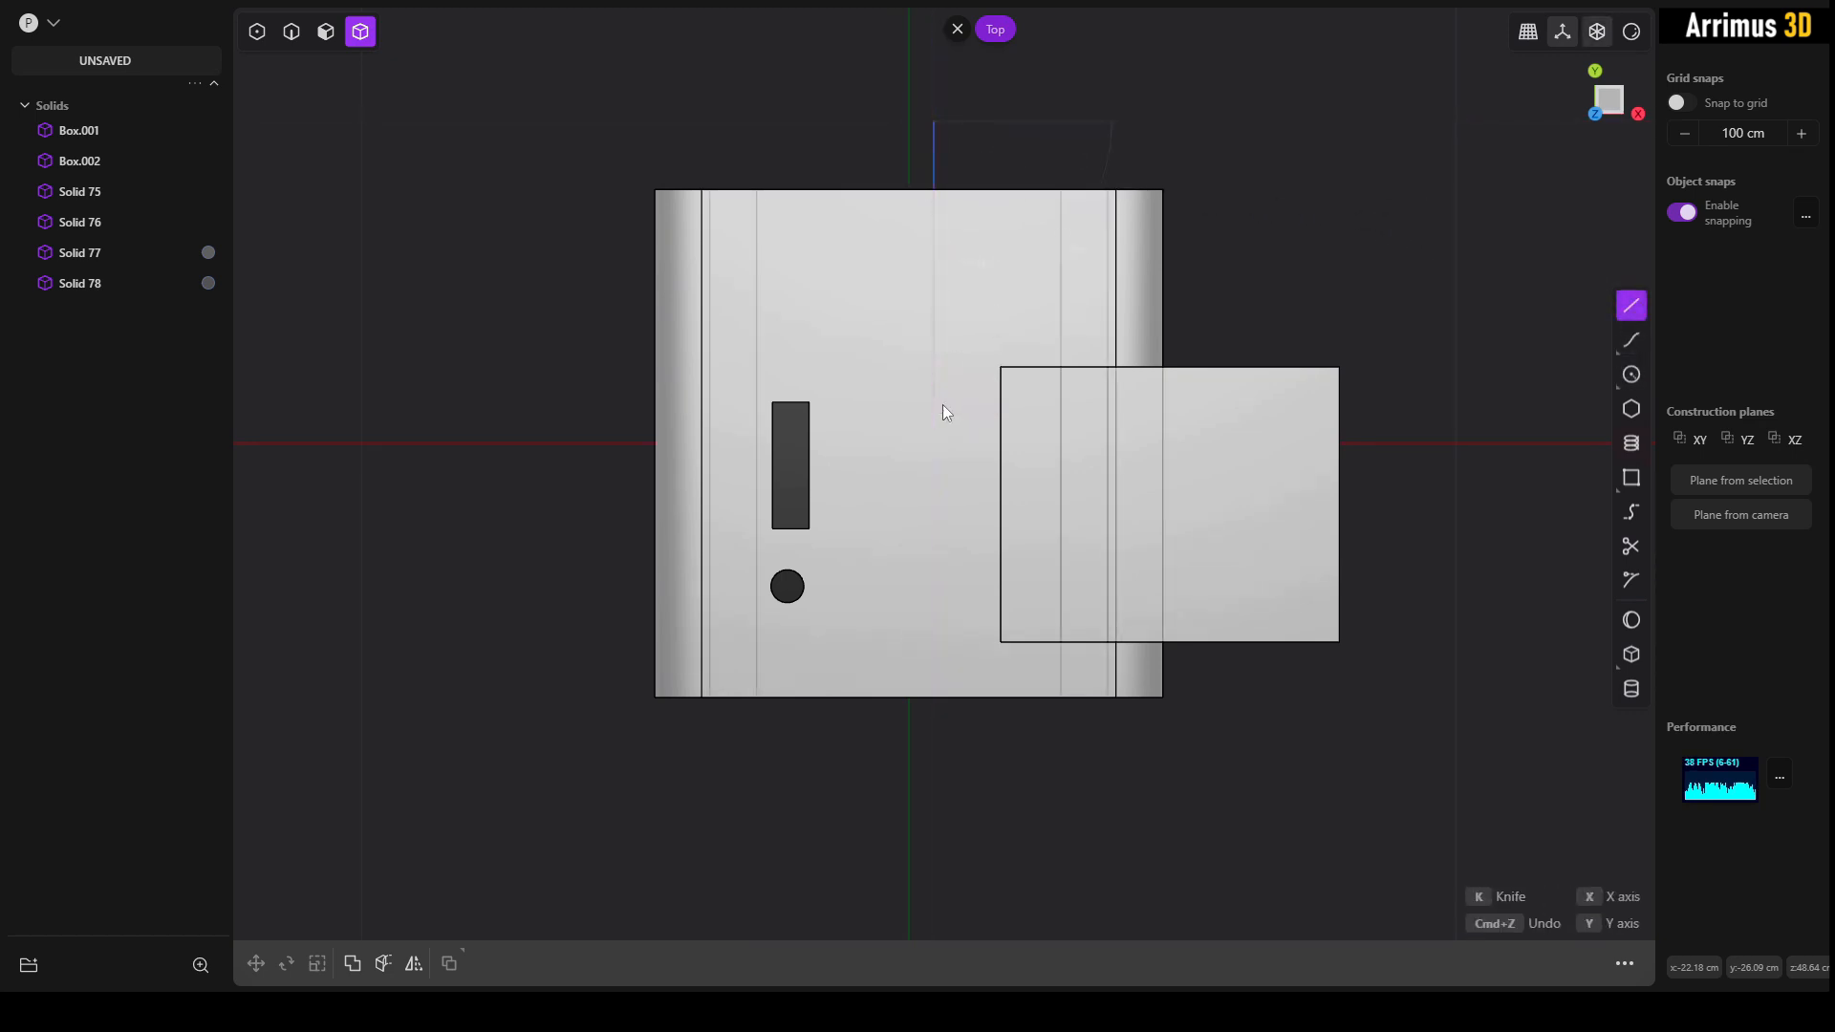
mouse_move(873, 512)
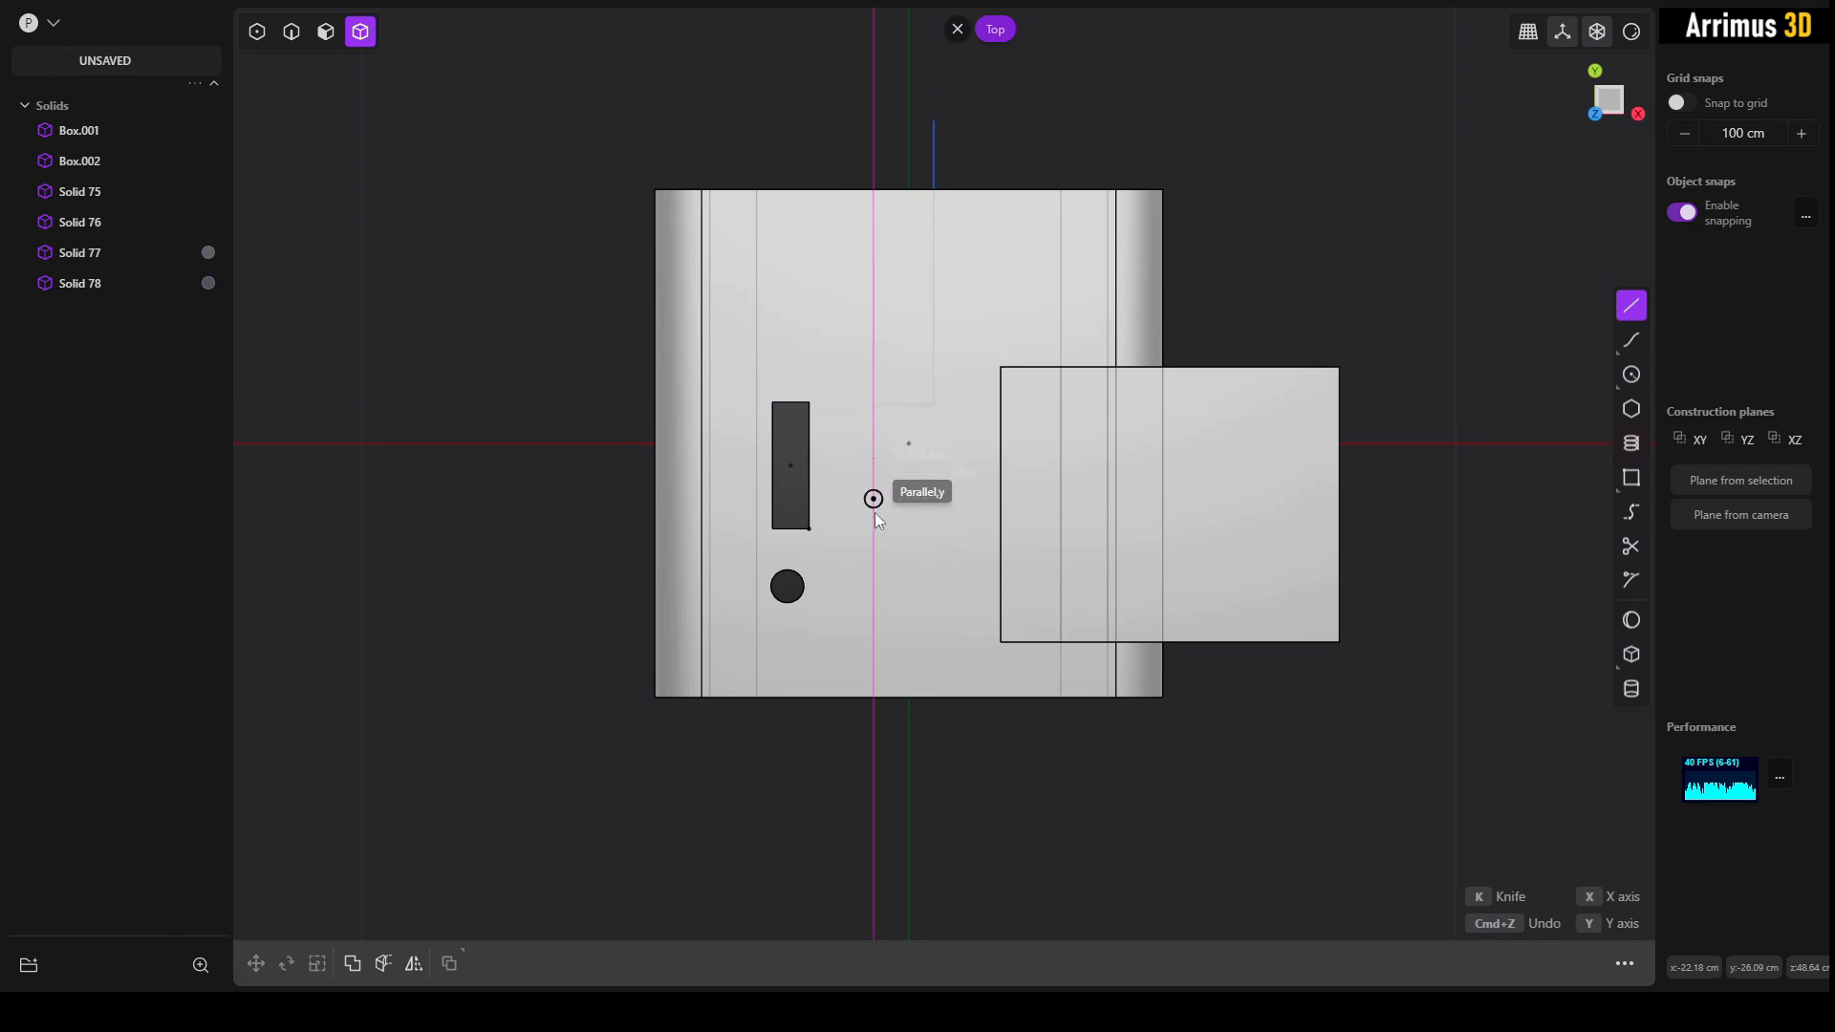
mouse_move(932, 568)
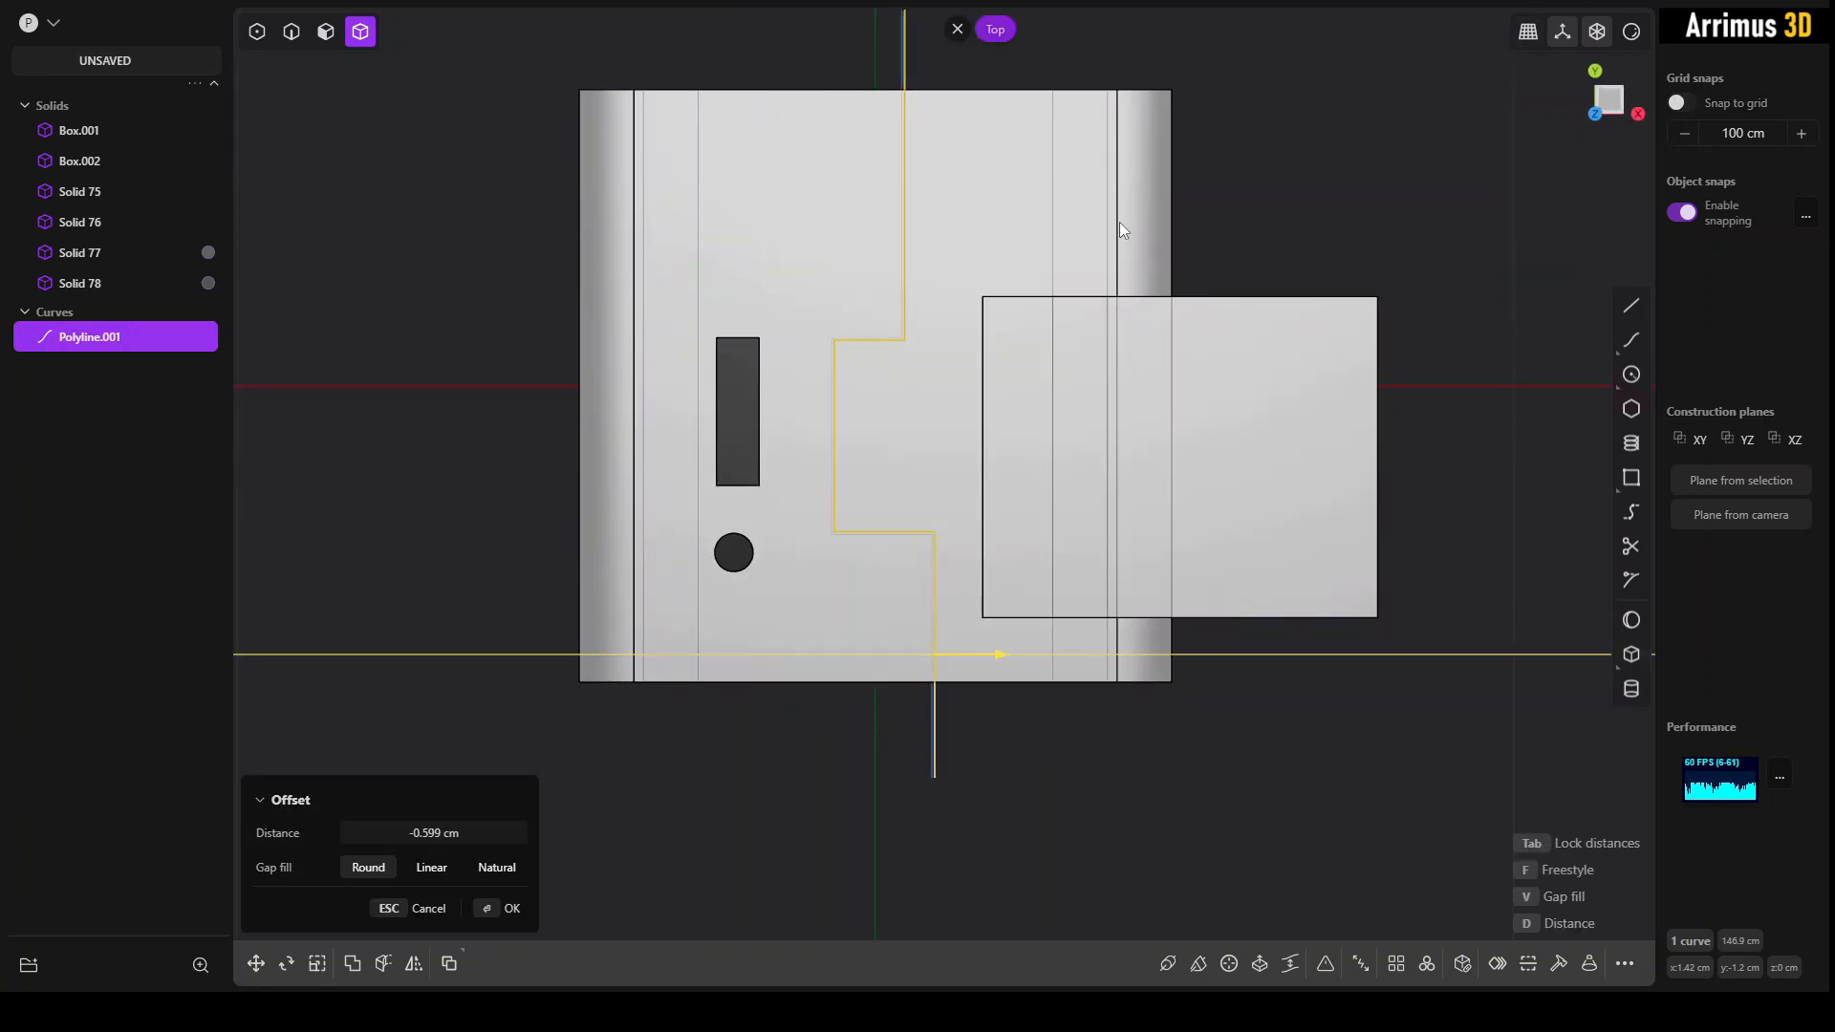
click(512, 908)
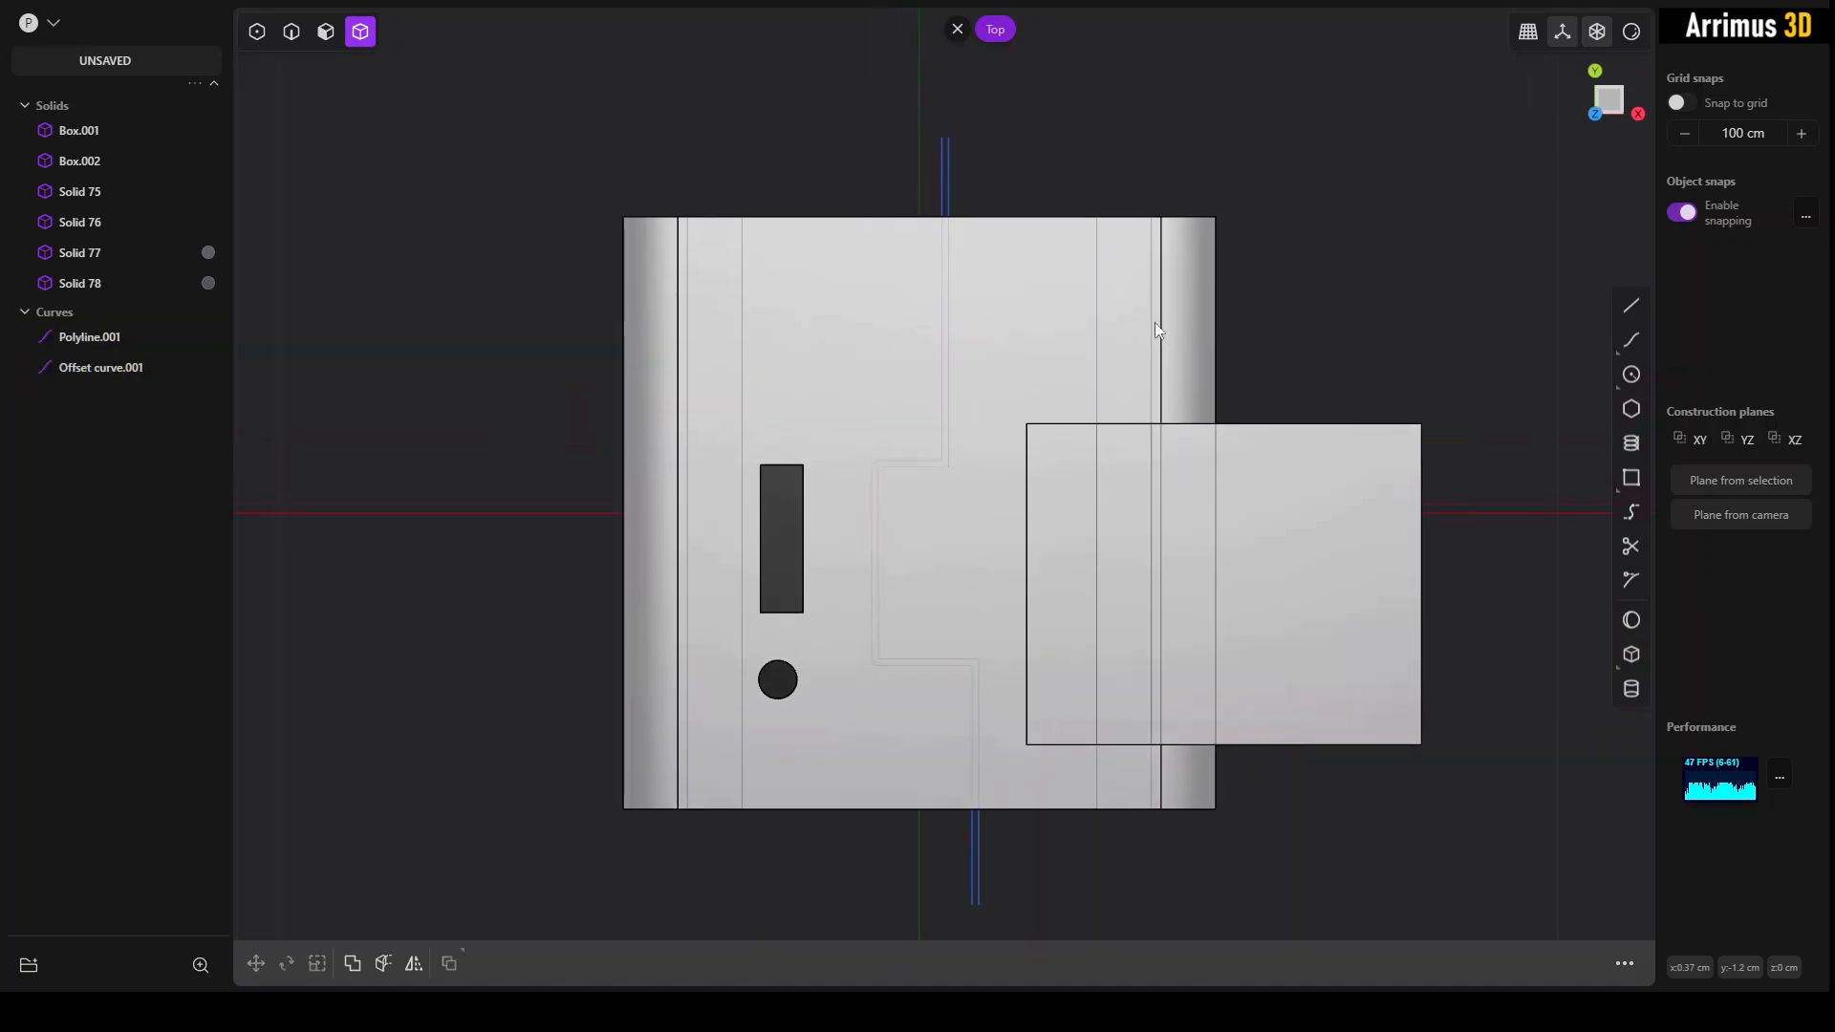
click(382, 964)
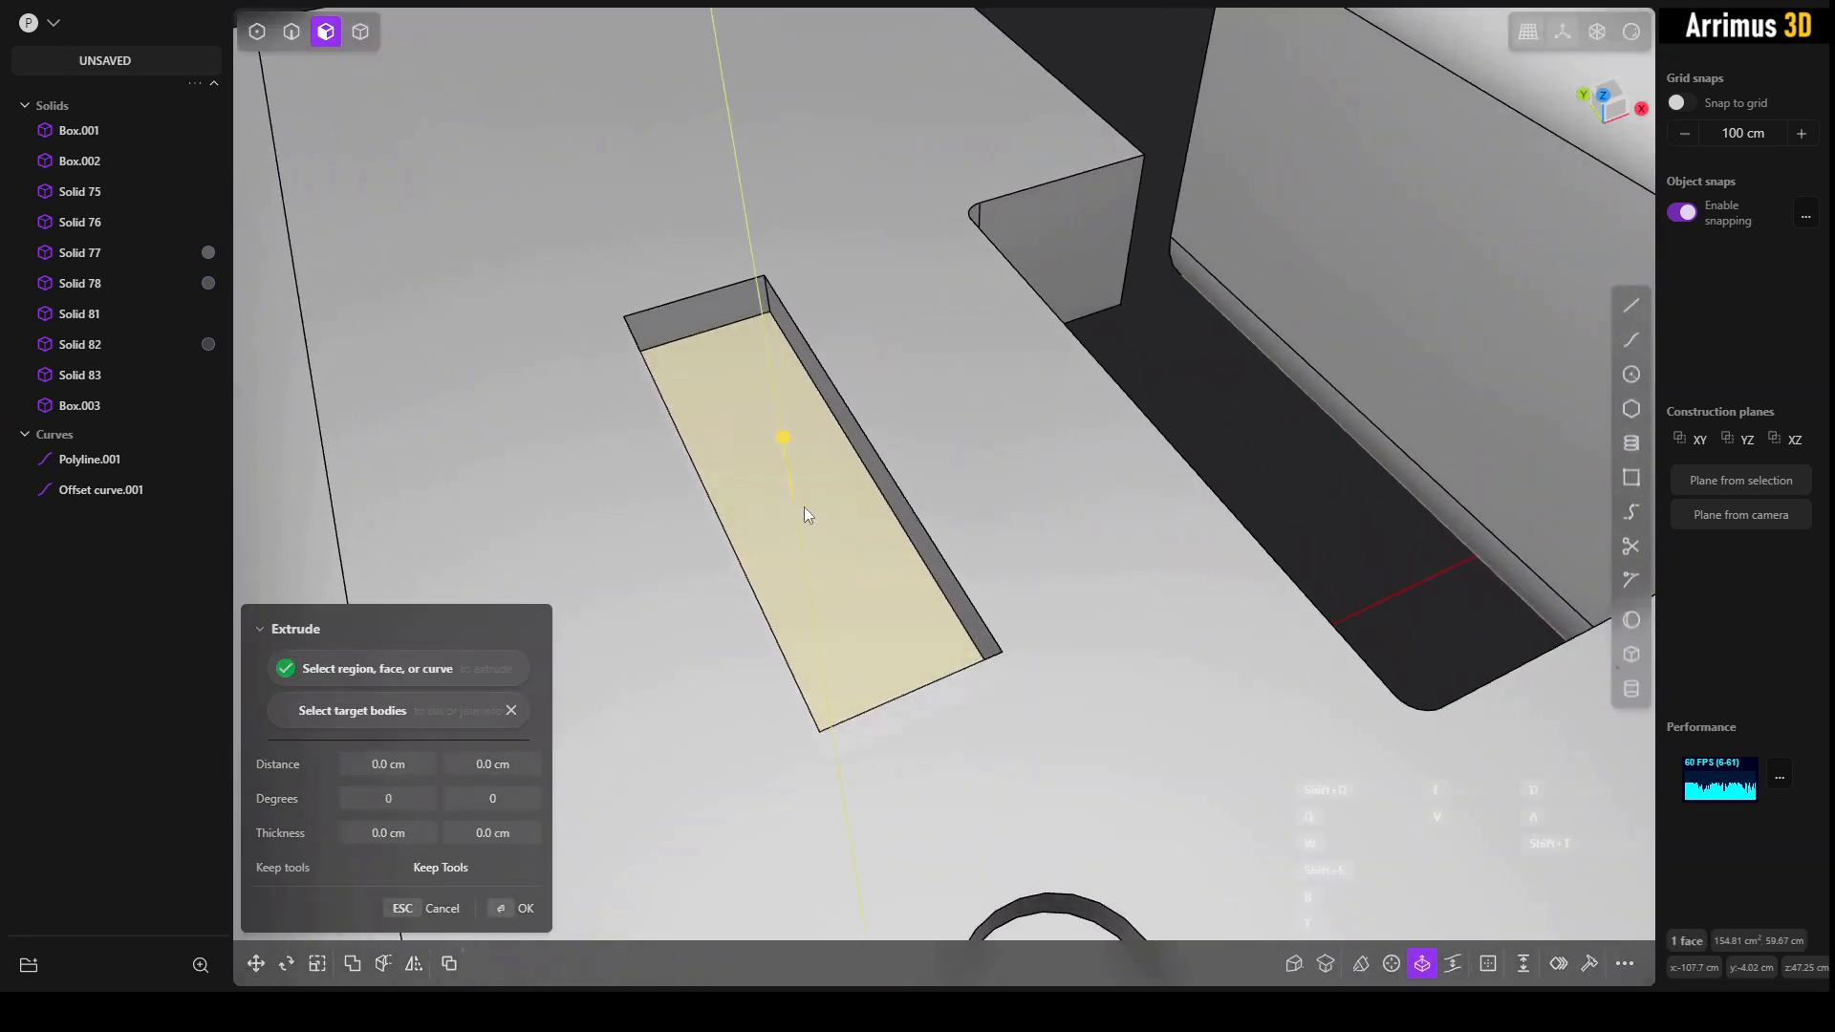
Step: Extrude the slot face into an inset block and give it a dark material colour
click(526, 908)
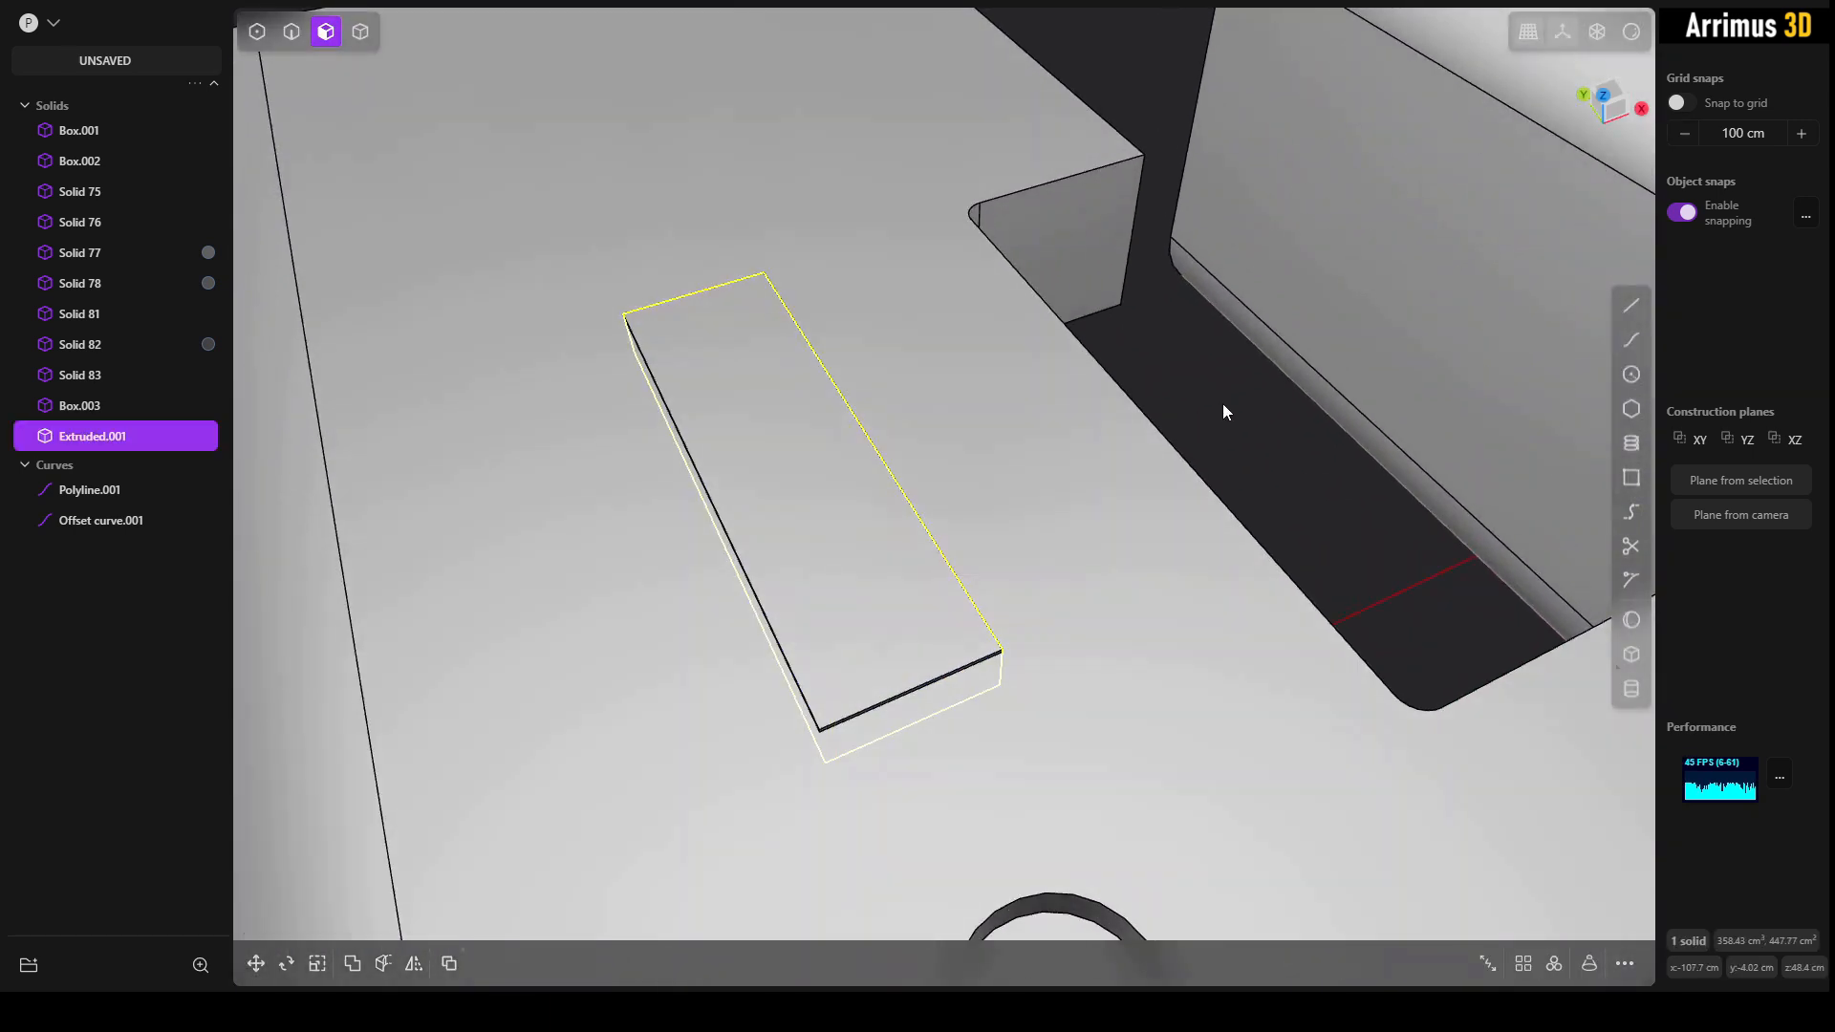
click(361, 32)
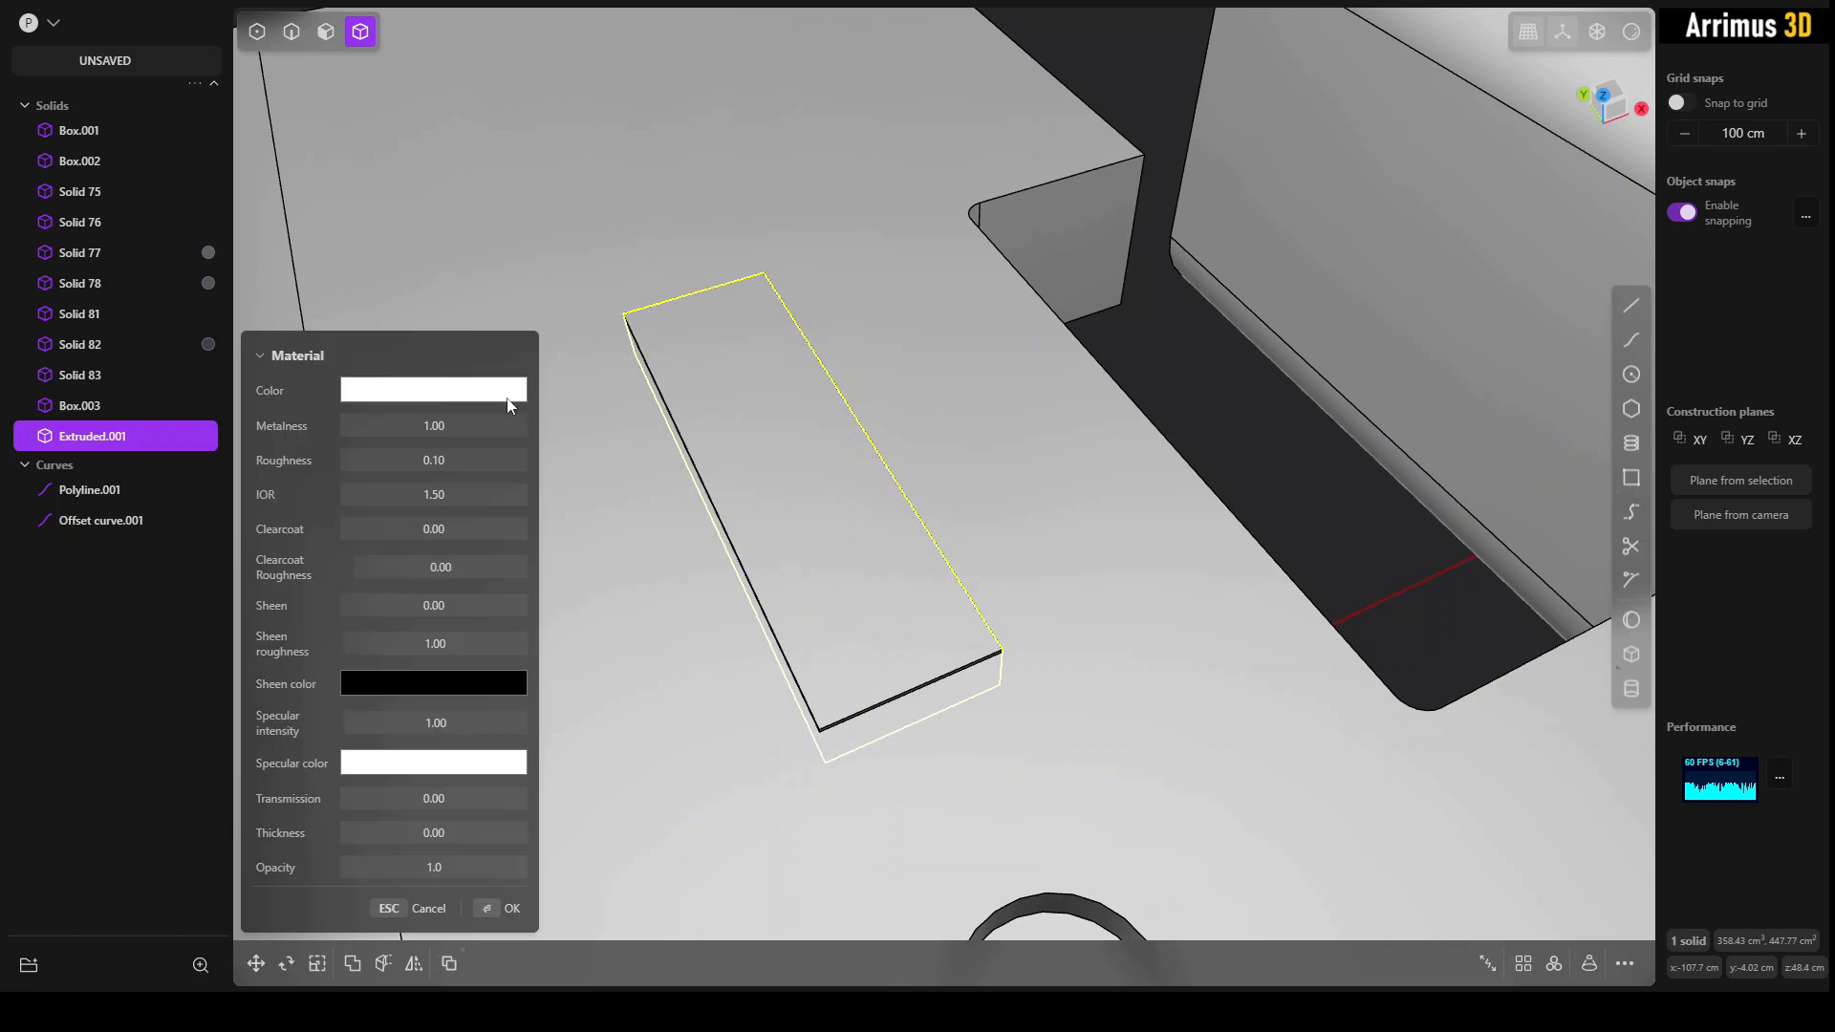
click(513, 908)
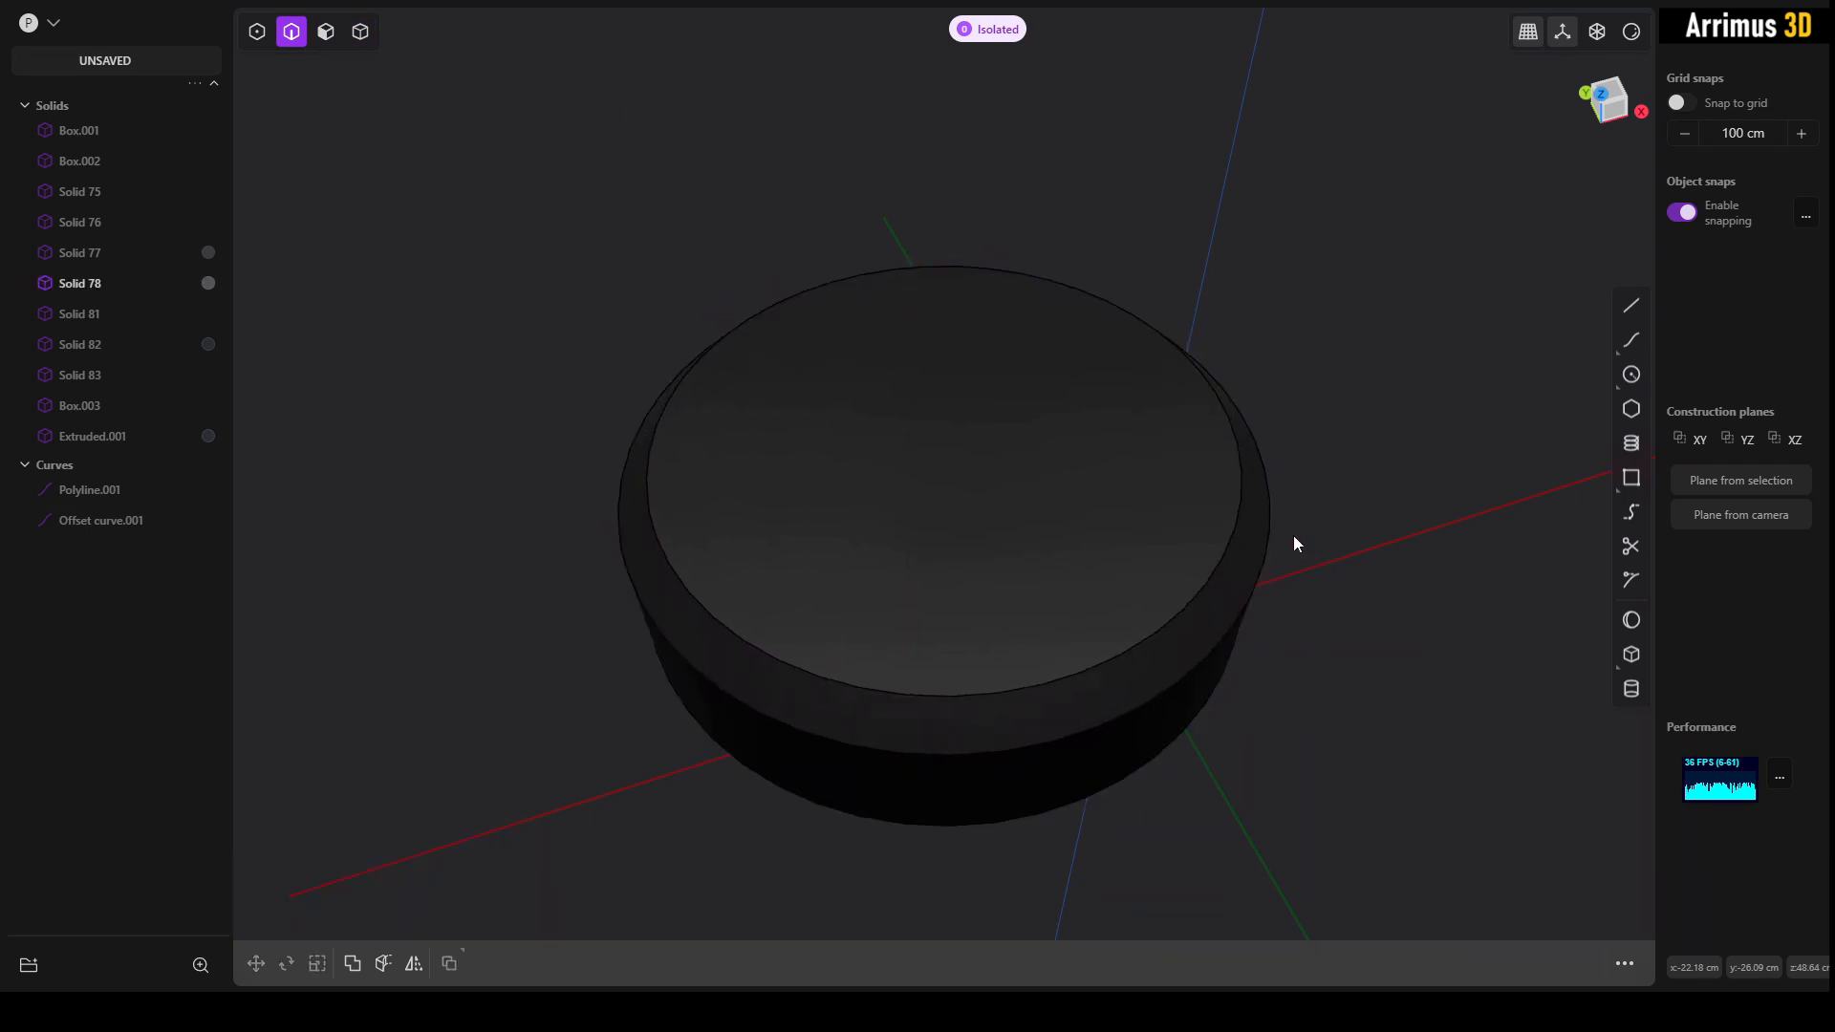
Step: Offset the round plug's top faces inward by a negative distance, then exit isolation to the whole model
click(1629, 654)
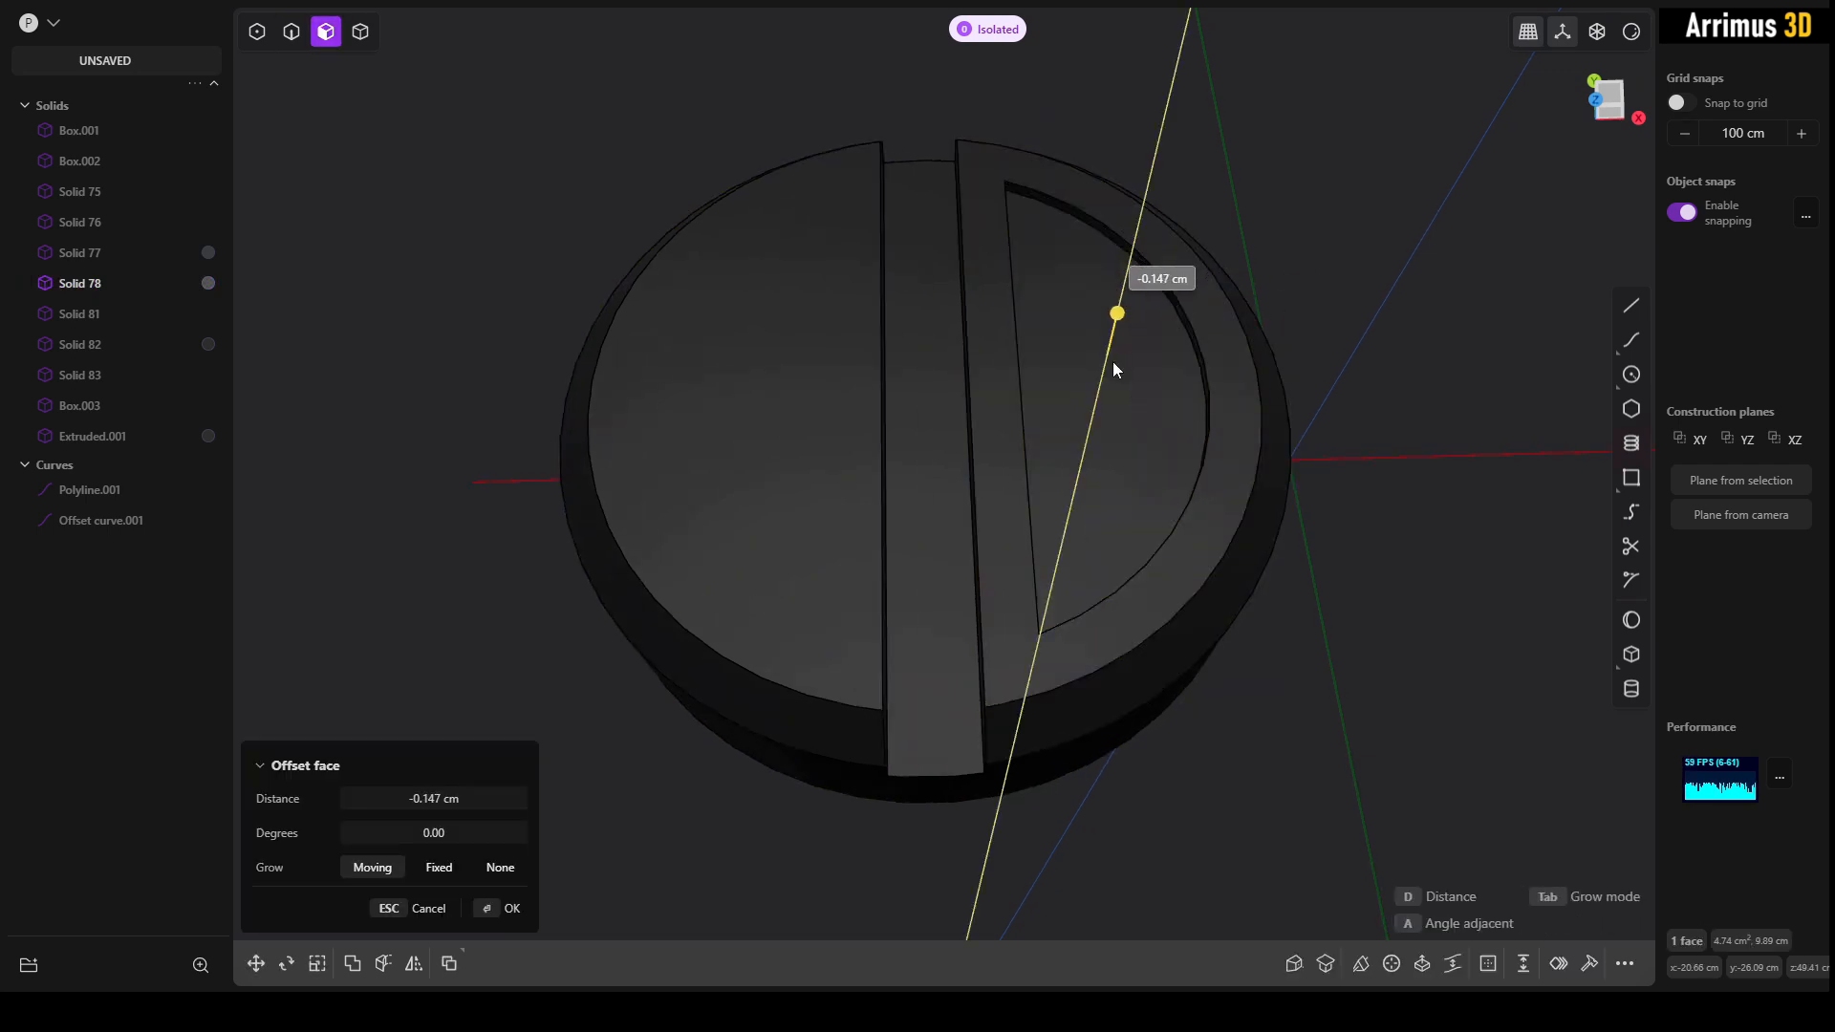
click(513, 908)
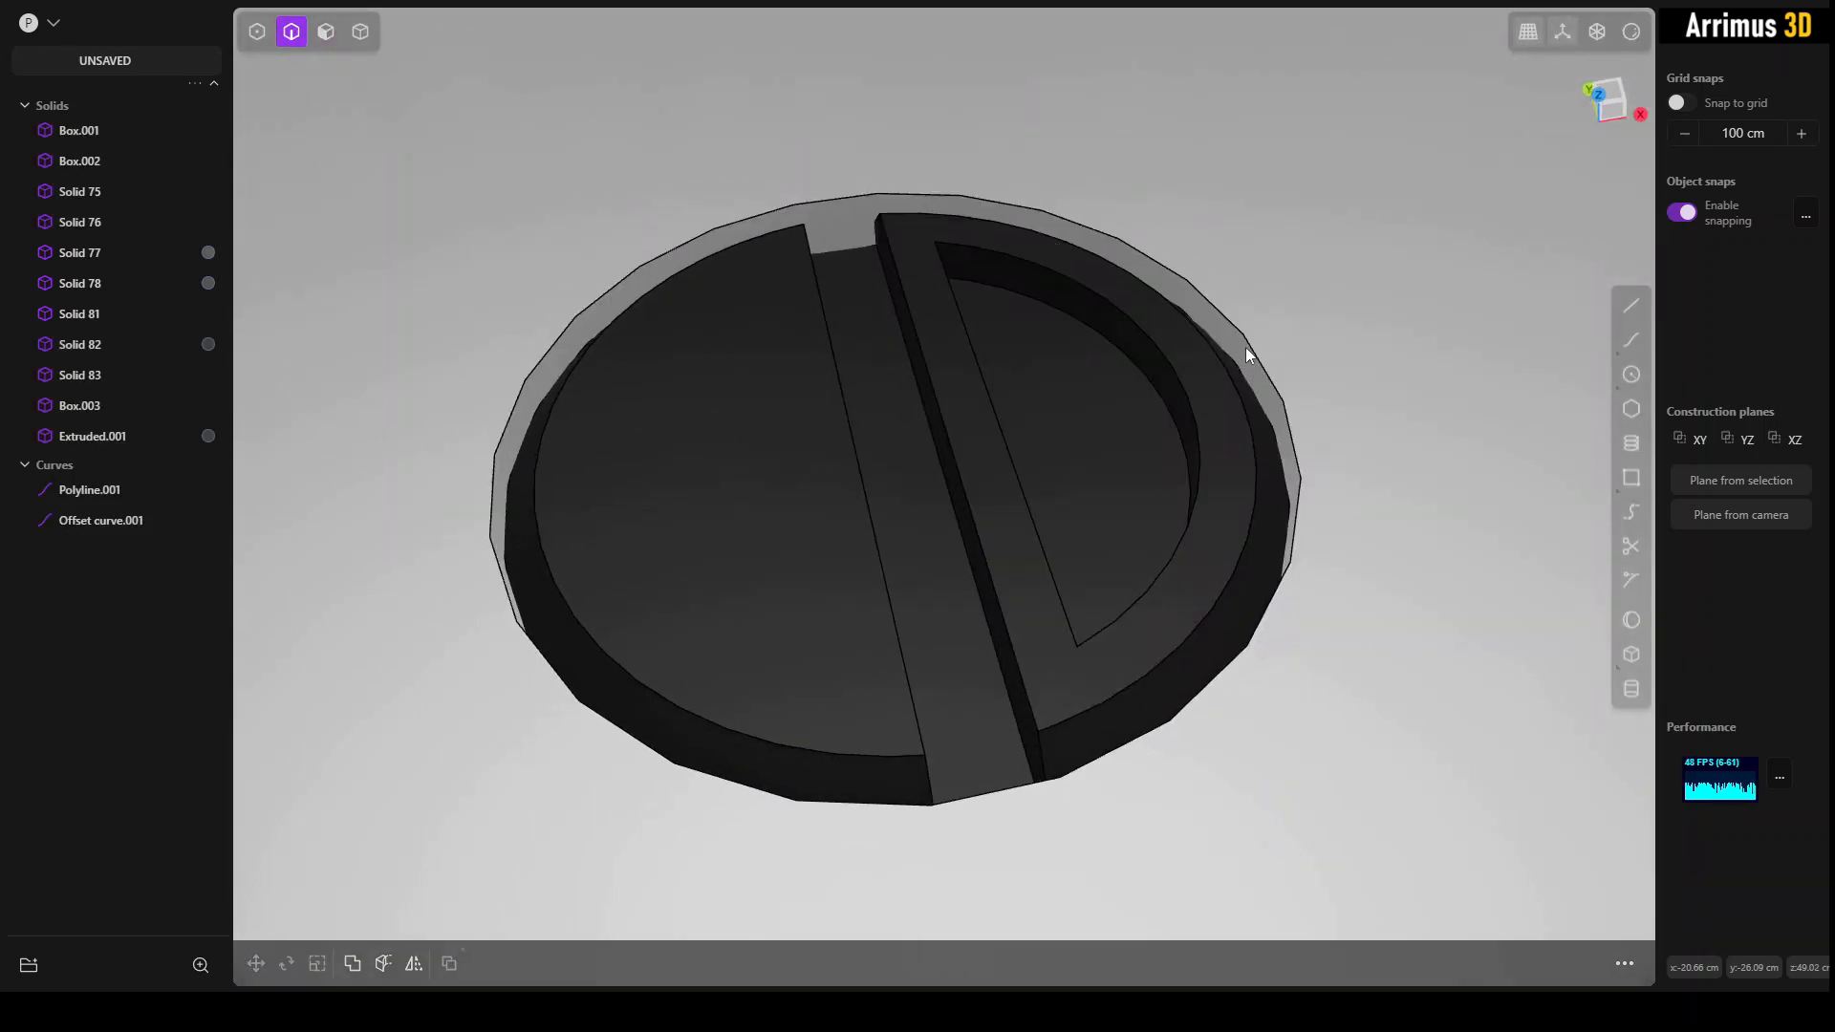
click(79, 129)
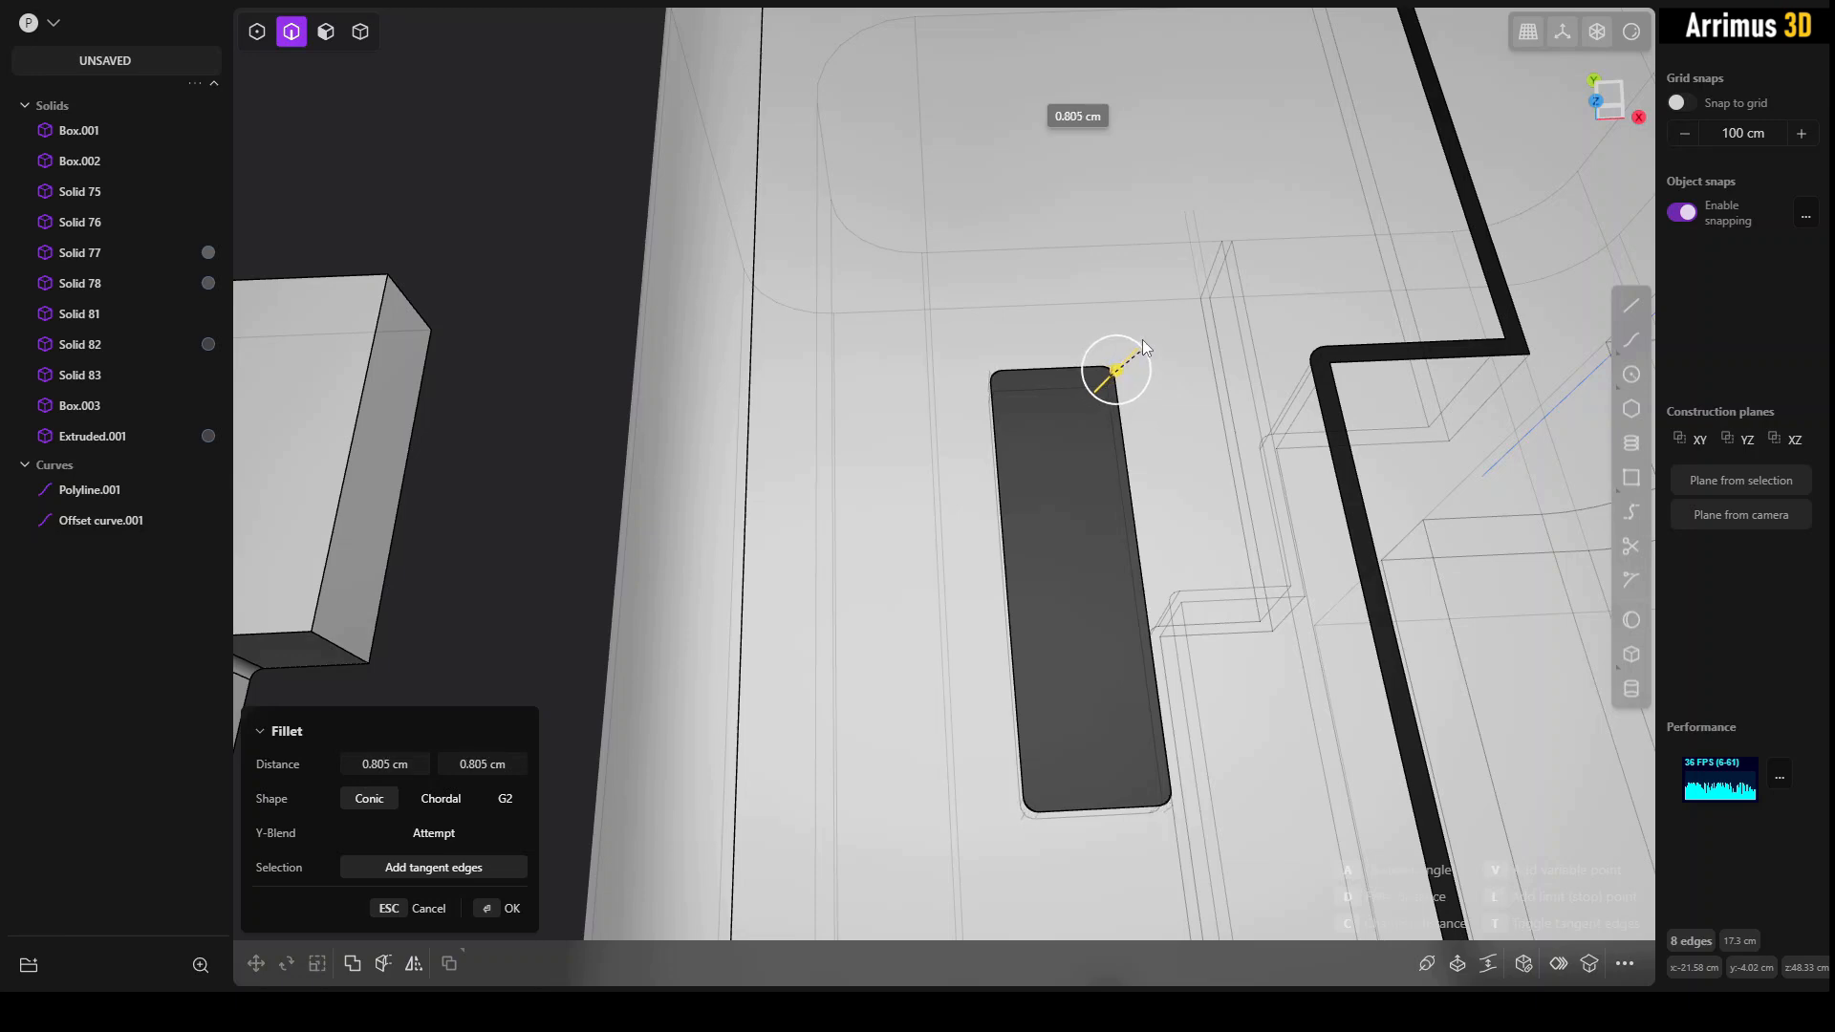
Step: Fillet the eight slot inset edges at 0.805 cm so the block becomes a pill shape
click(513, 908)
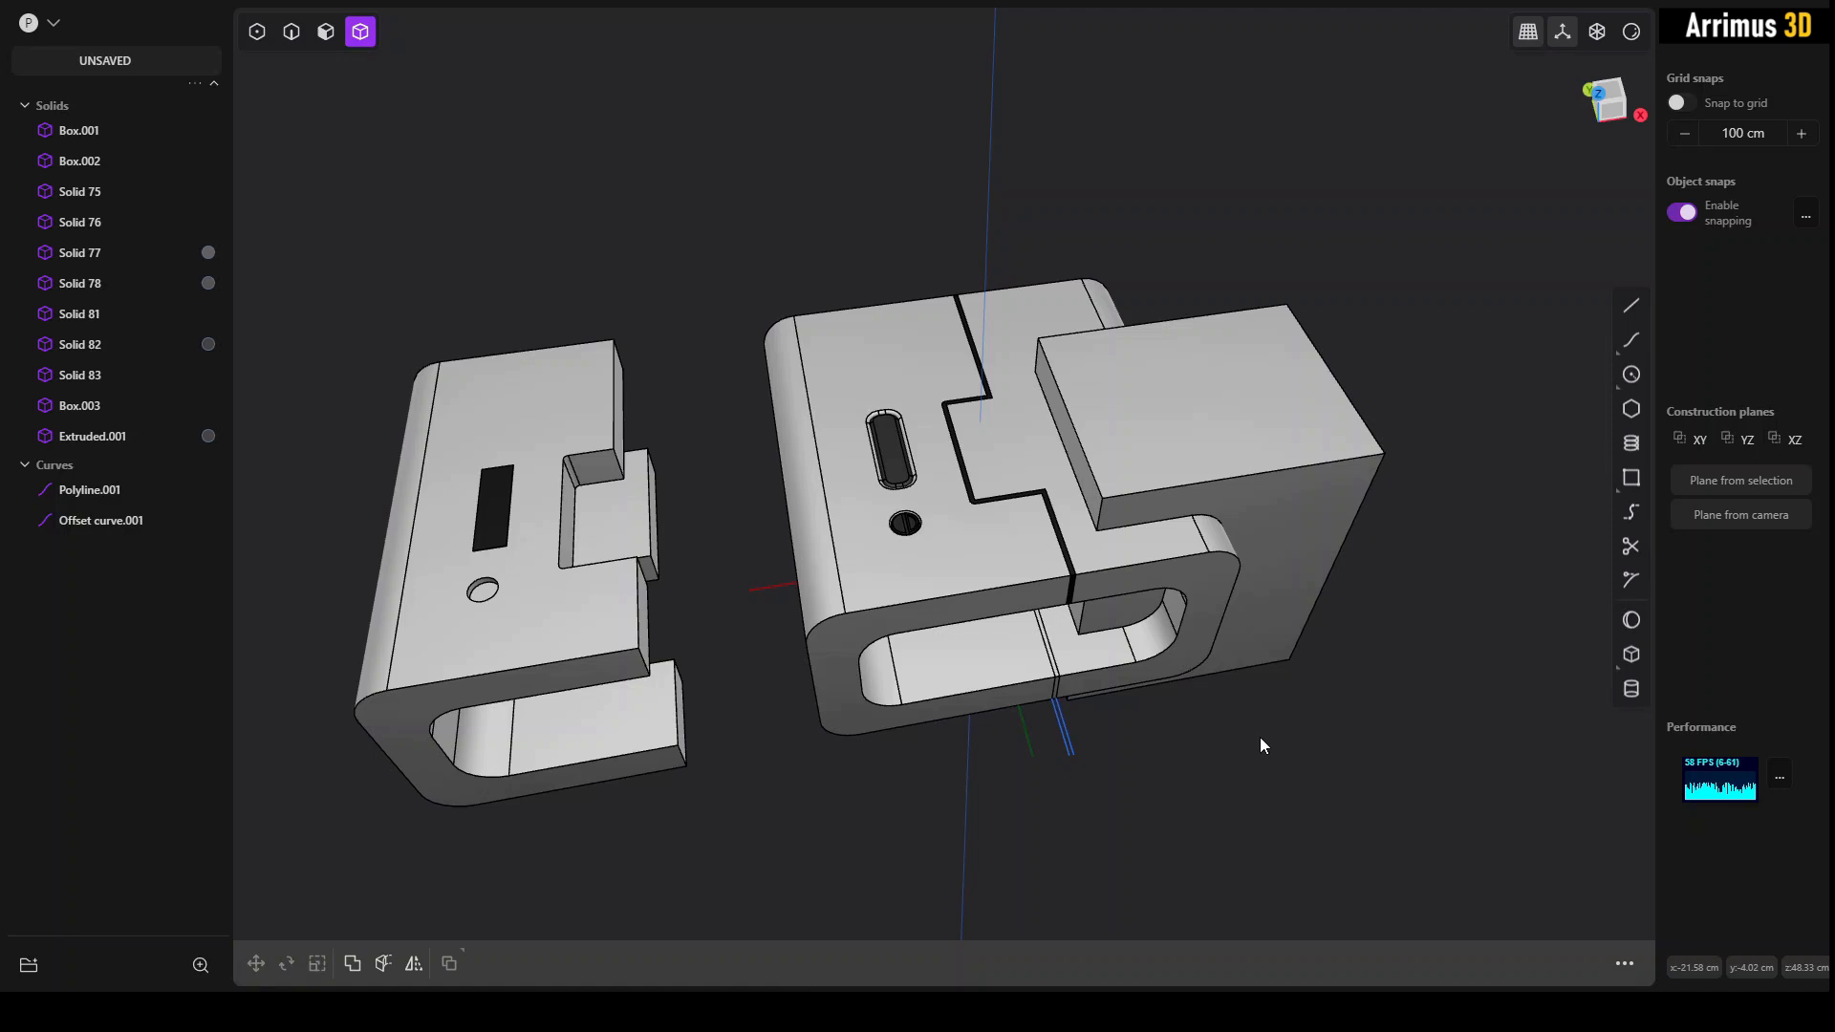
mouse_move(1320, 671)
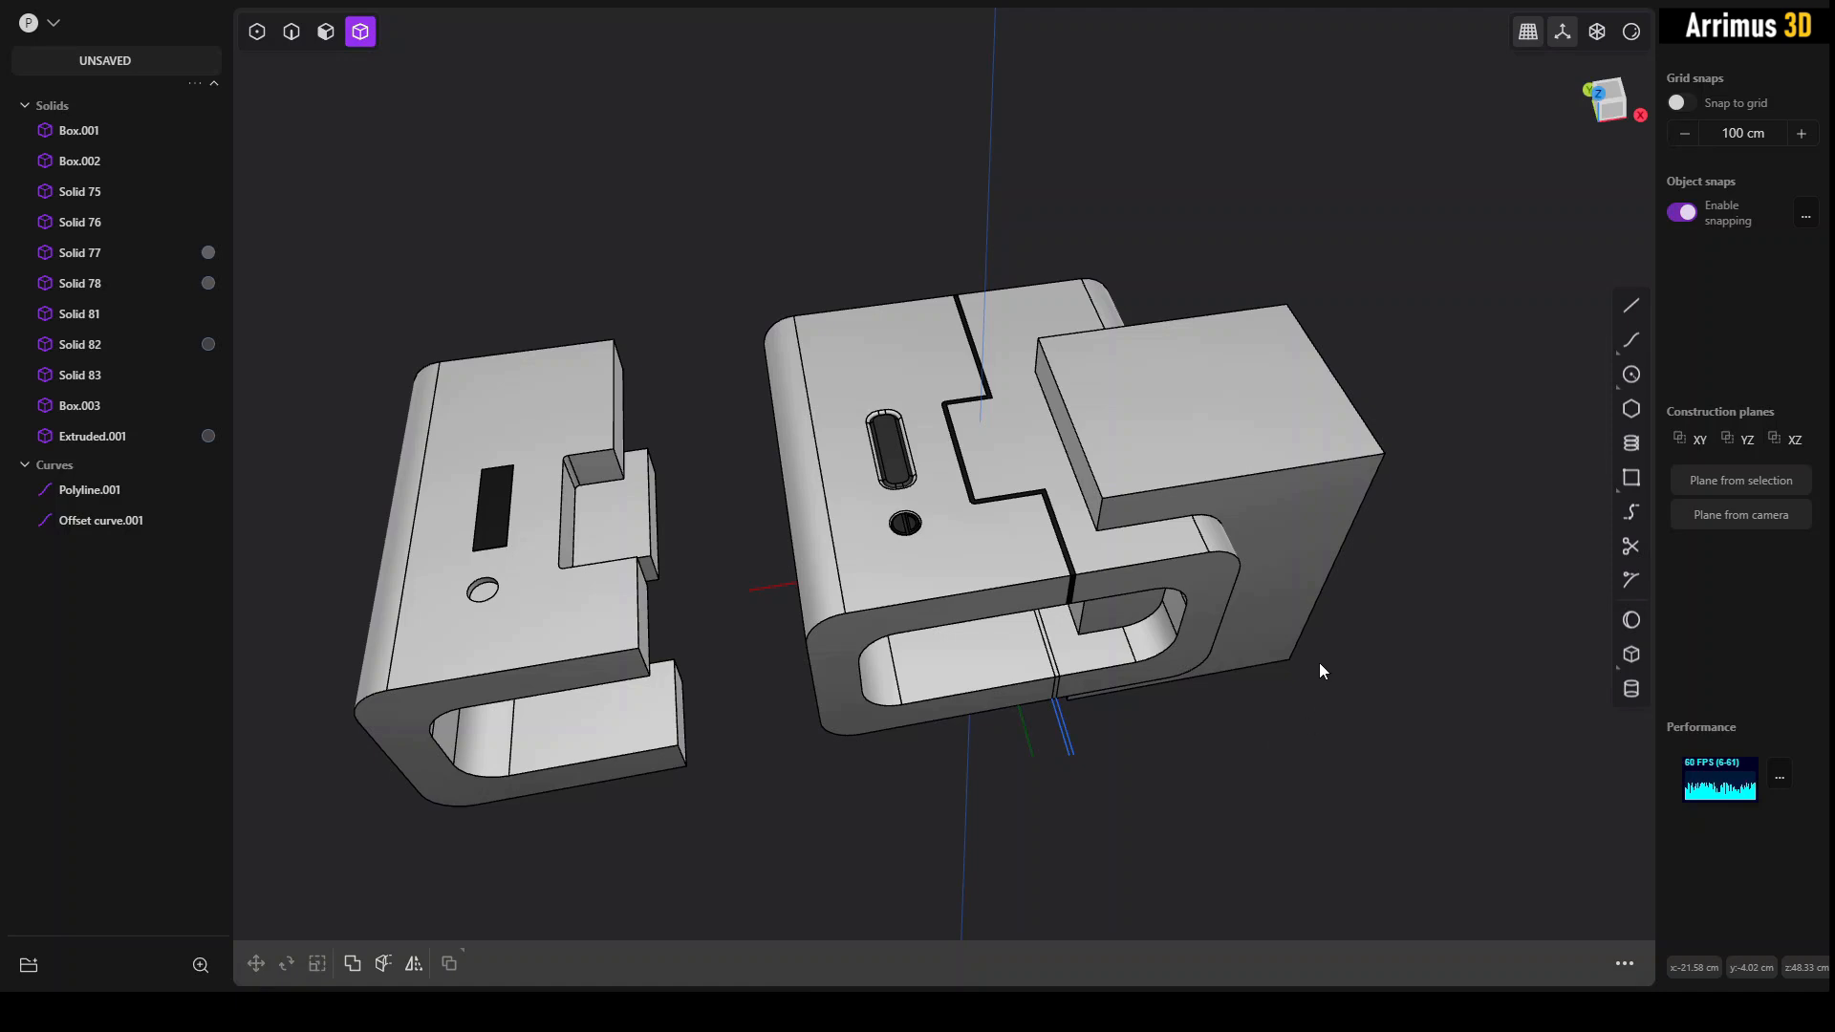